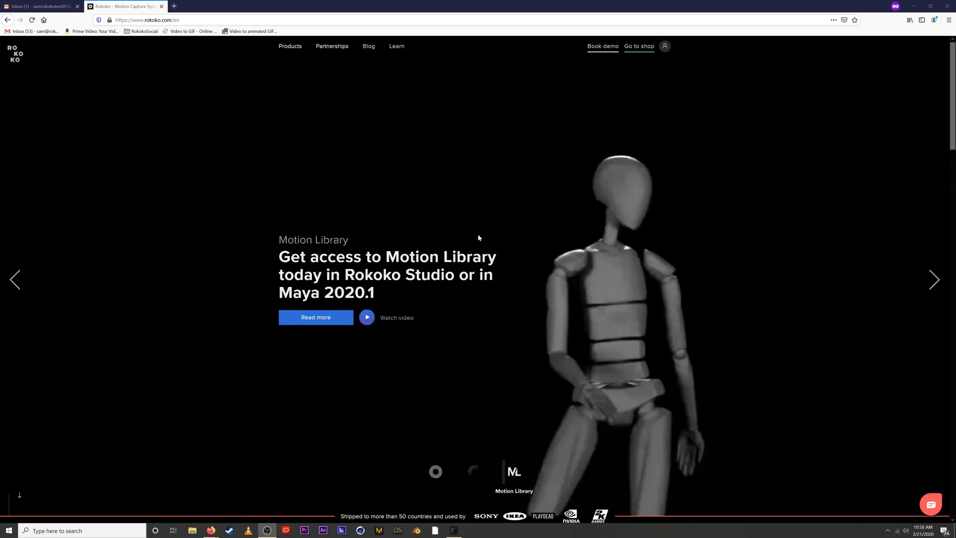
# Step: Leave the Rokoko homepage in Firefox and bring up Rokoko Studio's sign-in screen
pyautogui.click(290, 45)
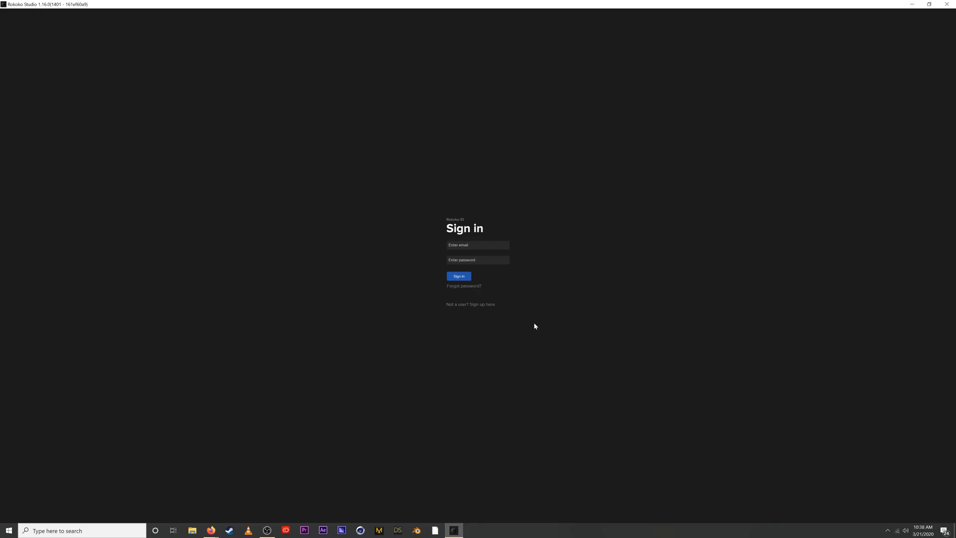
pyautogui.moveTo(538, 300)
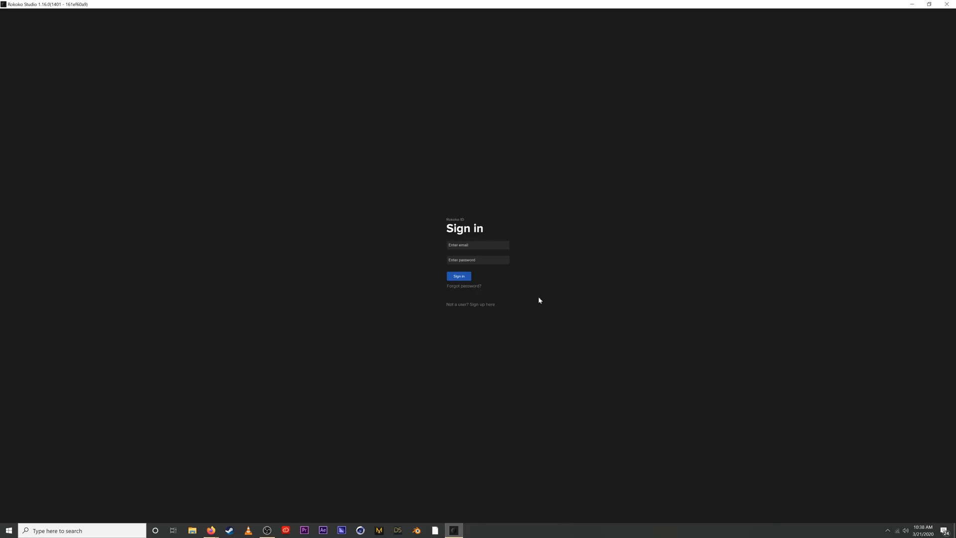
pyautogui.moveTo(597, 229)
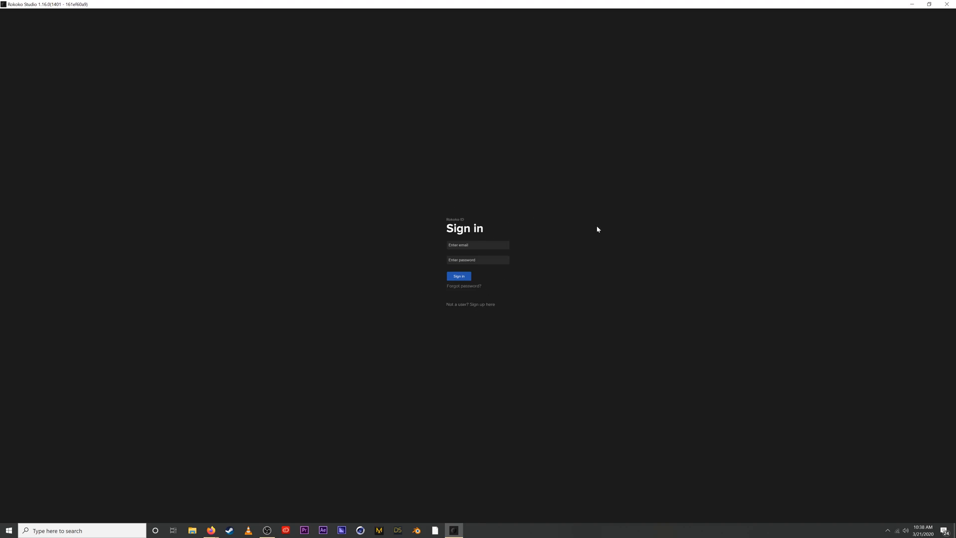
pyautogui.moveTo(453, 218)
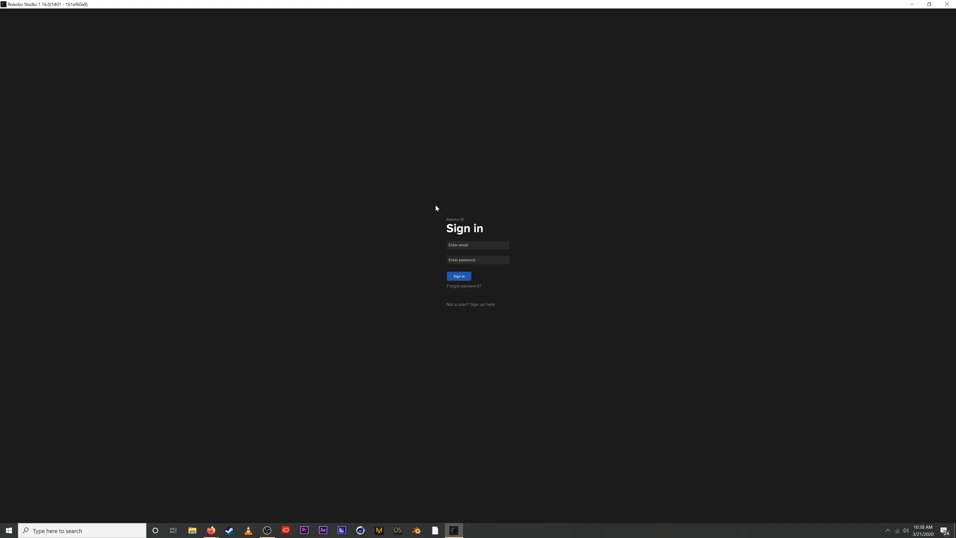
pyautogui.moveTo(505, 261)
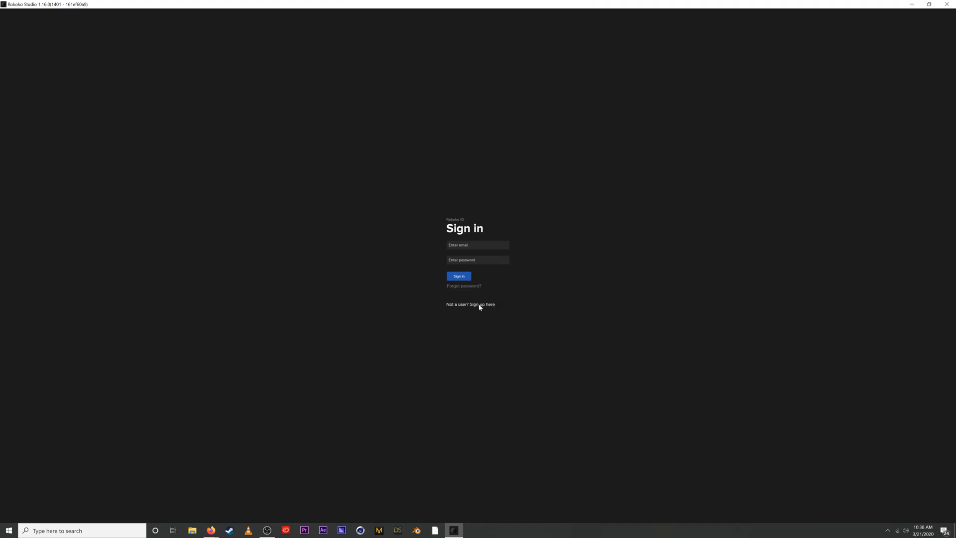
# Step: Sign up for a new Rokoko ID account, then return to Studio for the emailed code
pyautogui.click(480, 304)
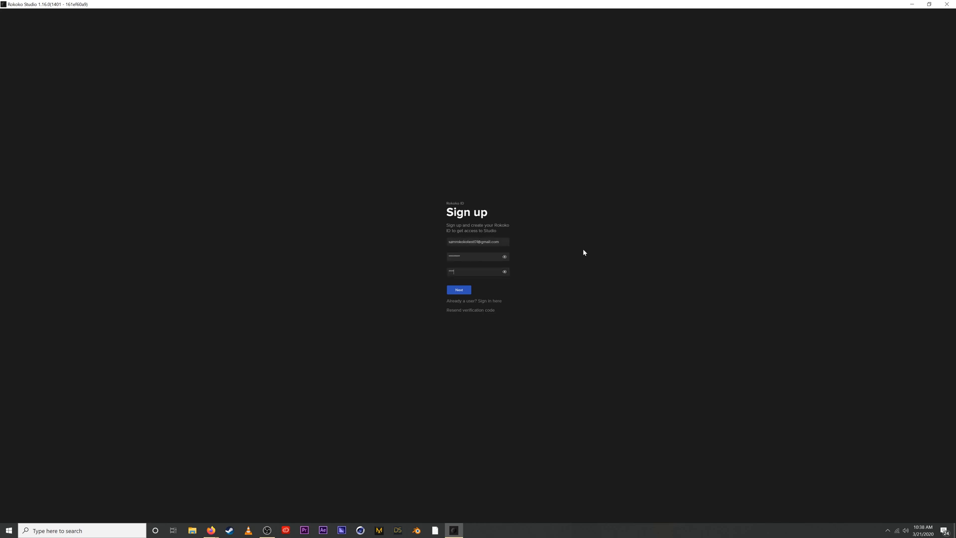
pyautogui.click(458, 289)
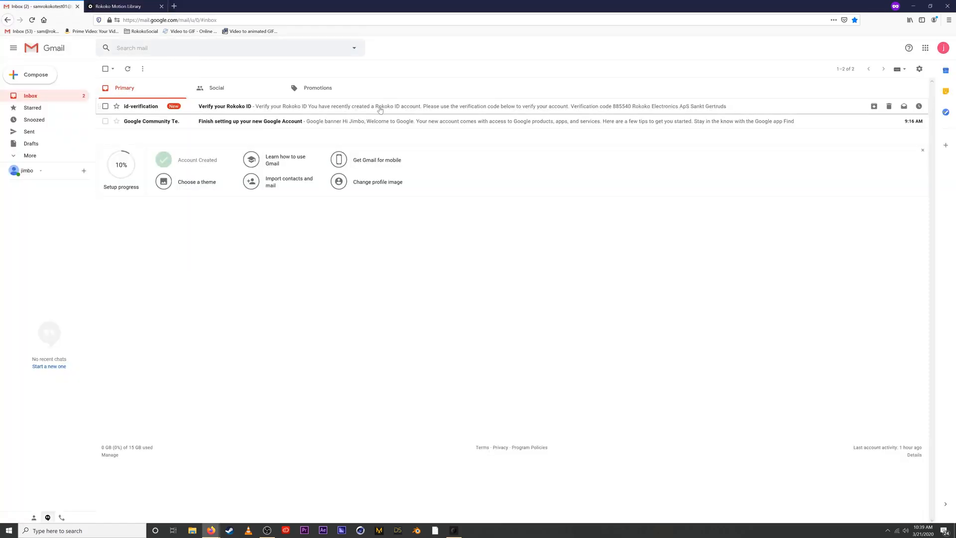
pyautogui.click(366, 106)
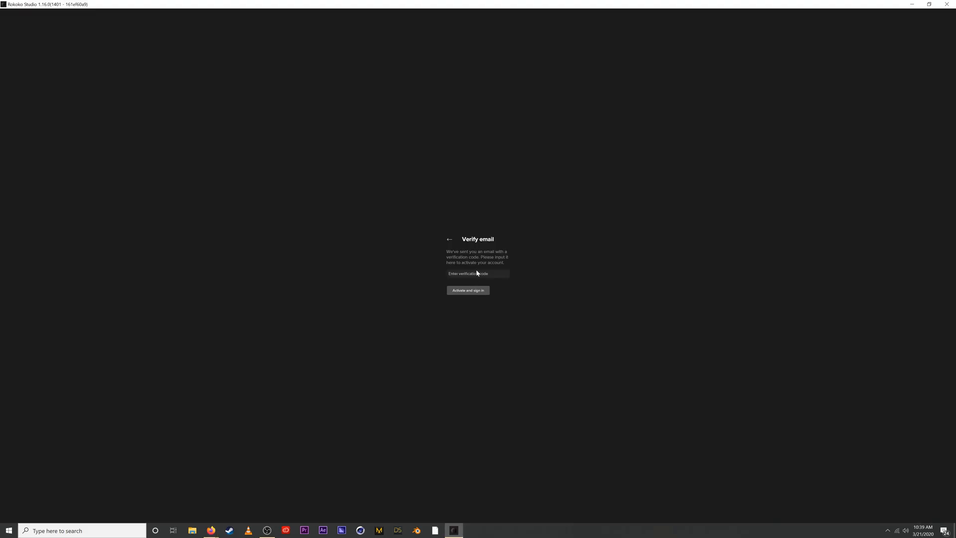
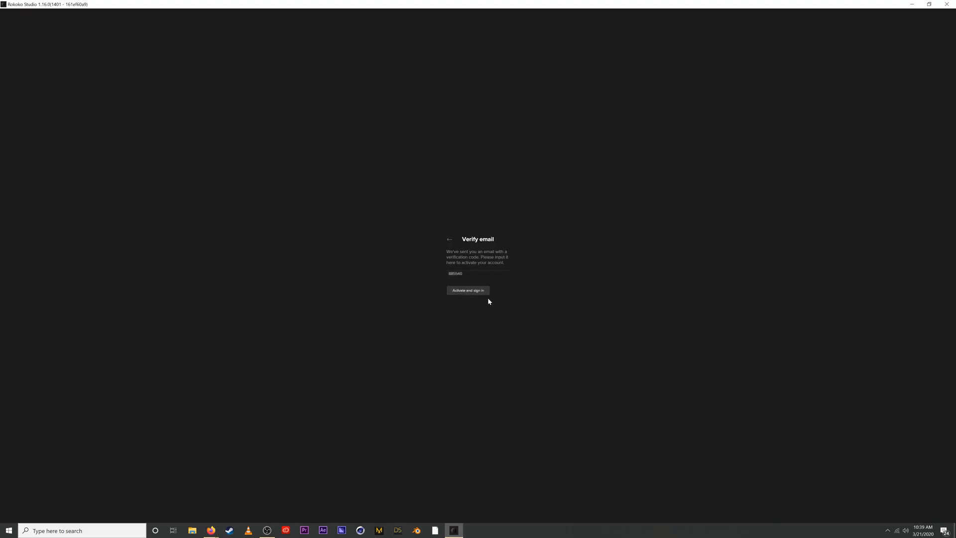
pyautogui.click(467, 289)
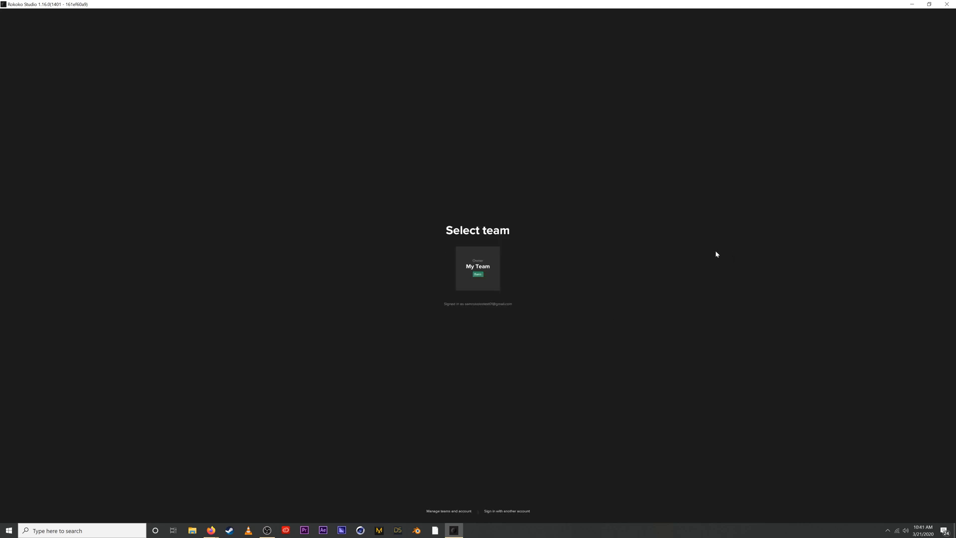
pyautogui.moveTo(458, 220)
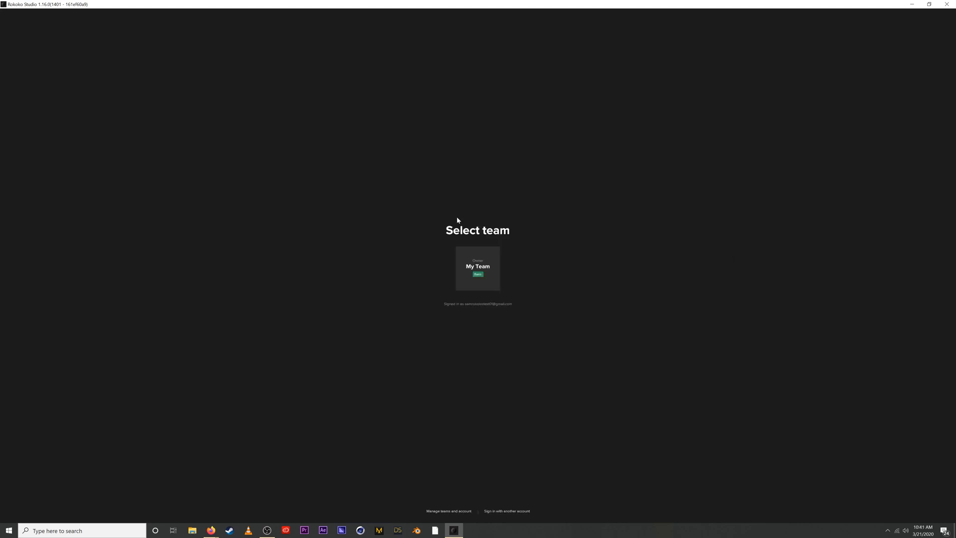
pyautogui.moveTo(512, 278)
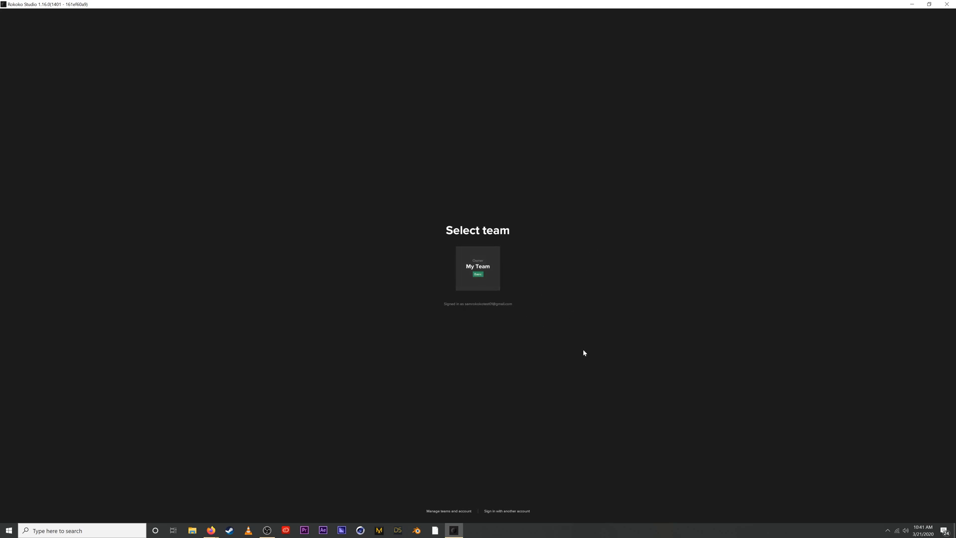
pyautogui.moveTo(573, 277)
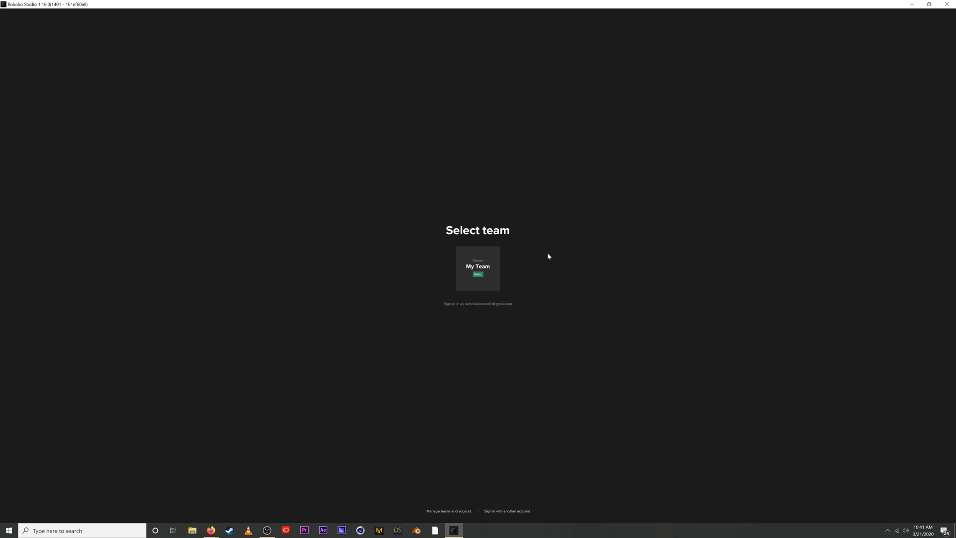
pyautogui.moveTo(595, 315)
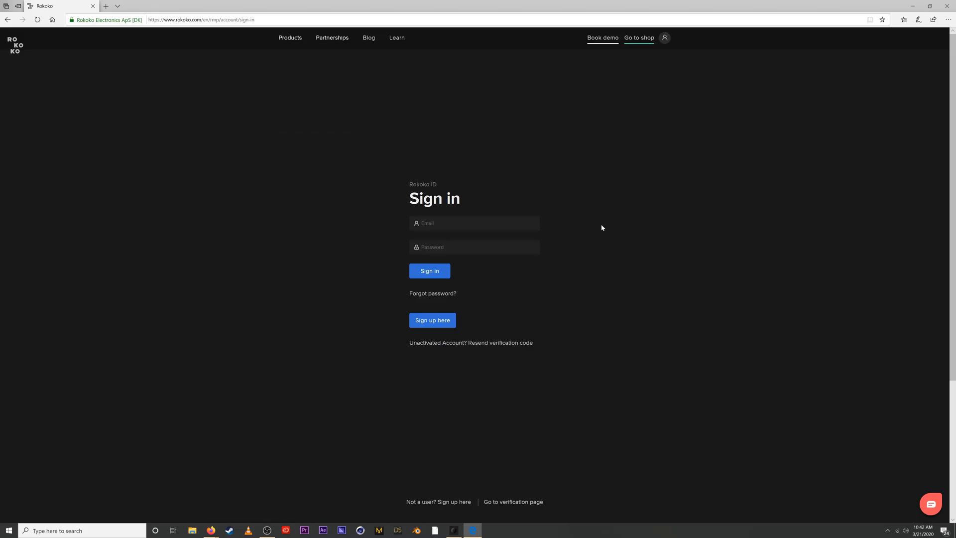
pyautogui.moveTo(511, 212)
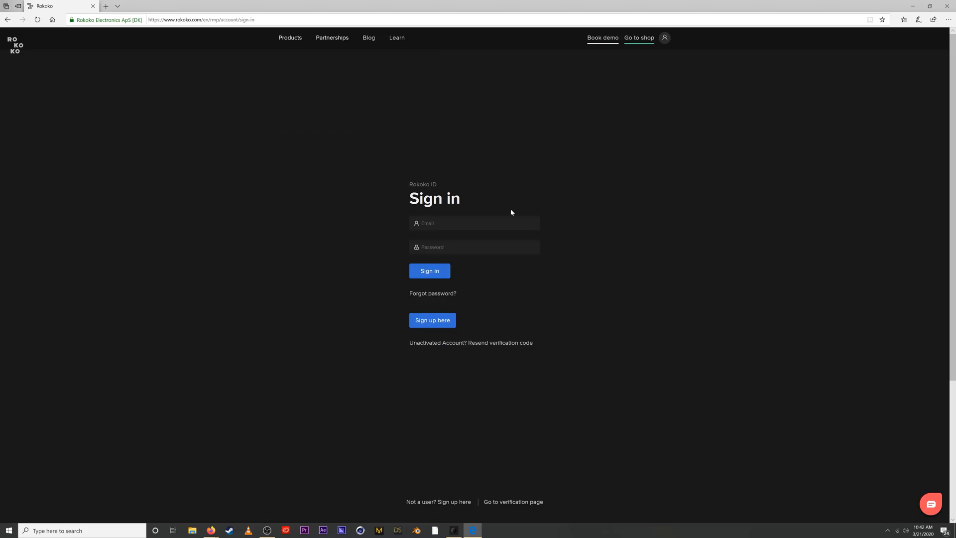
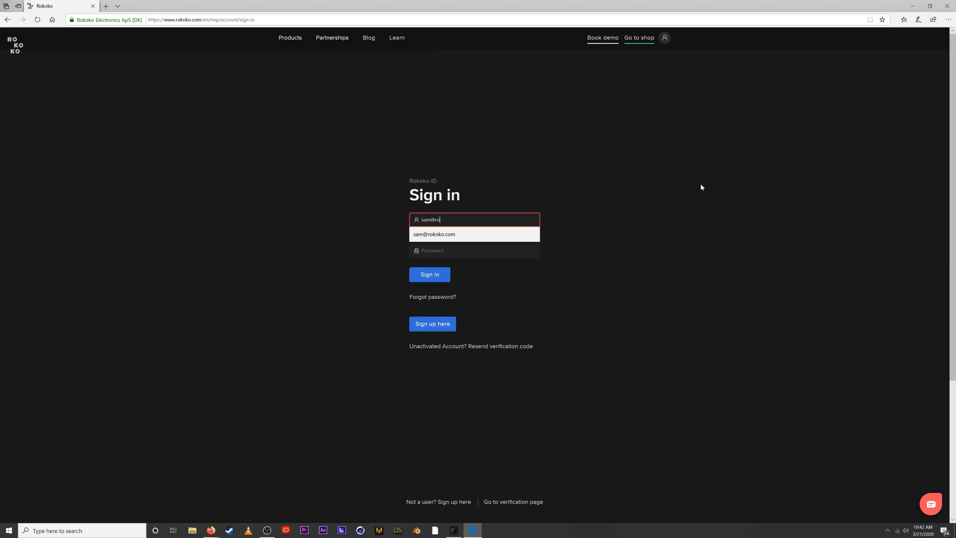
# Step: Sign in to the Rokoko ID website and open the My Team details page
pyautogui.click(429, 274)
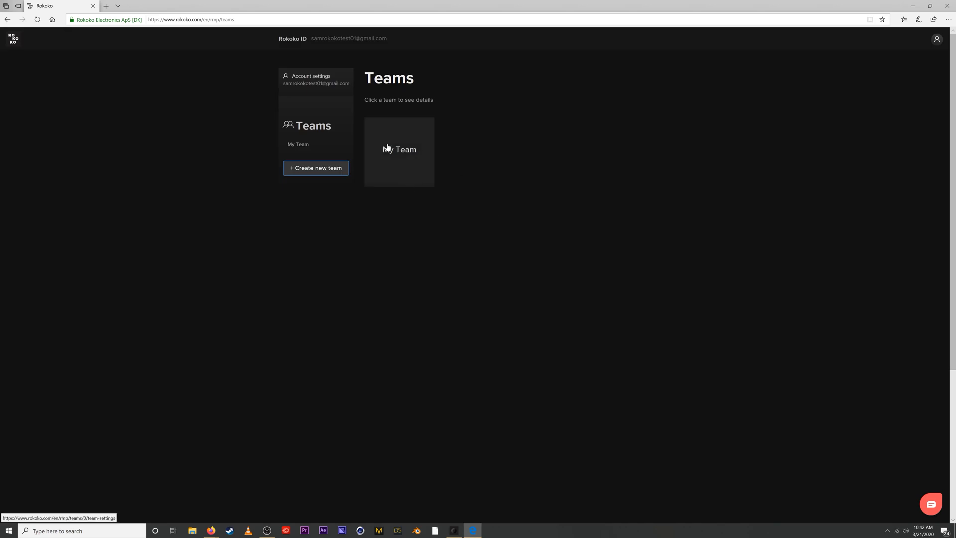
pyautogui.click(398, 152)
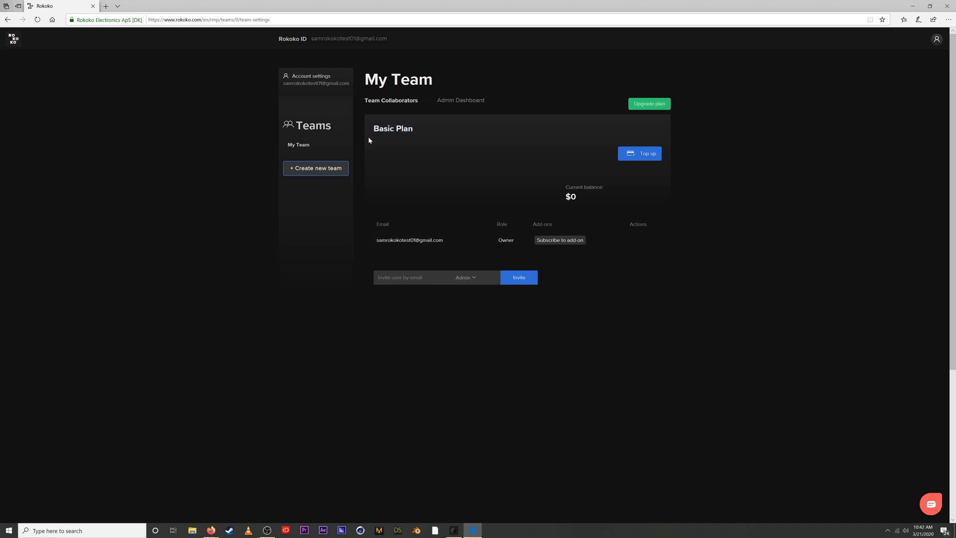
pyautogui.moveTo(709, 119)
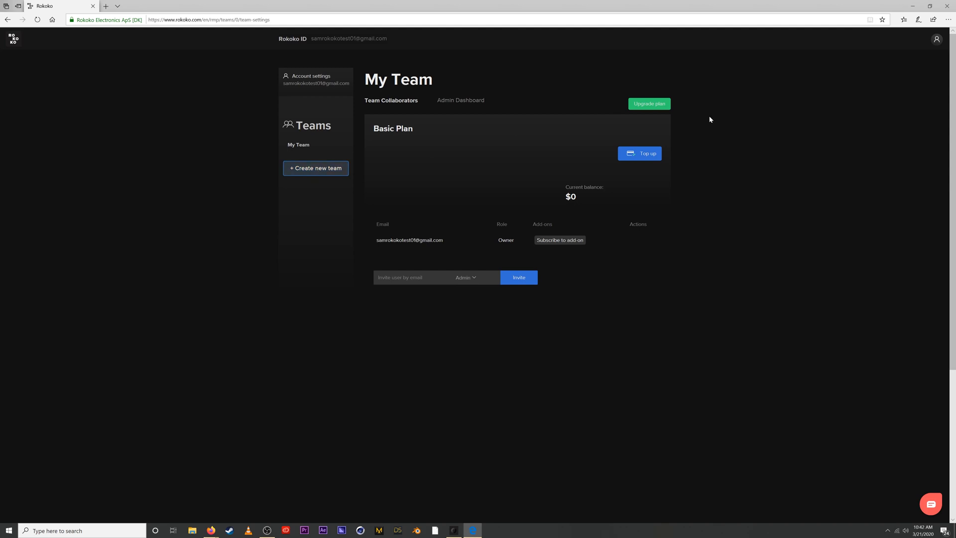
# Step: Open the team plan chooser and review the Basic, Plus, Pro and Enterprise columns
pyautogui.click(649, 103)
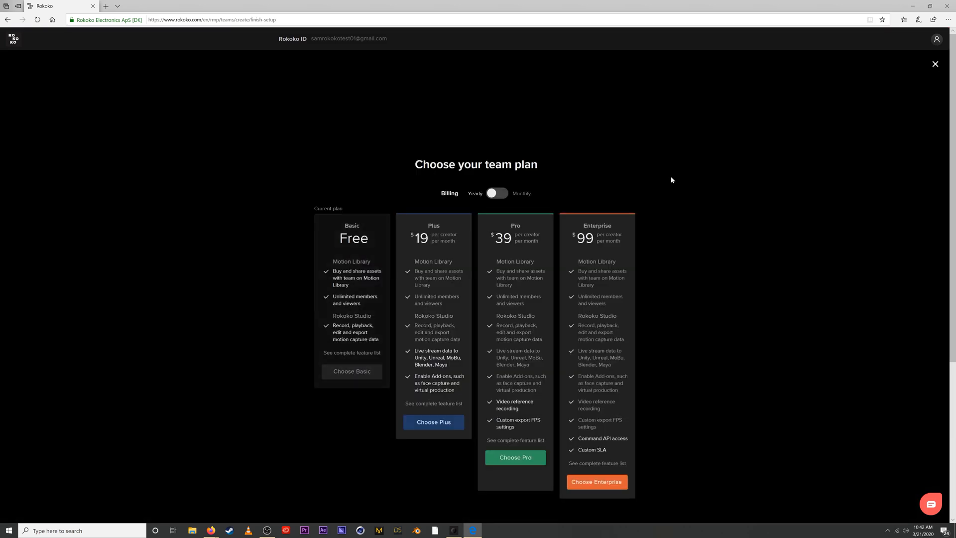
pyautogui.scroll(-3)
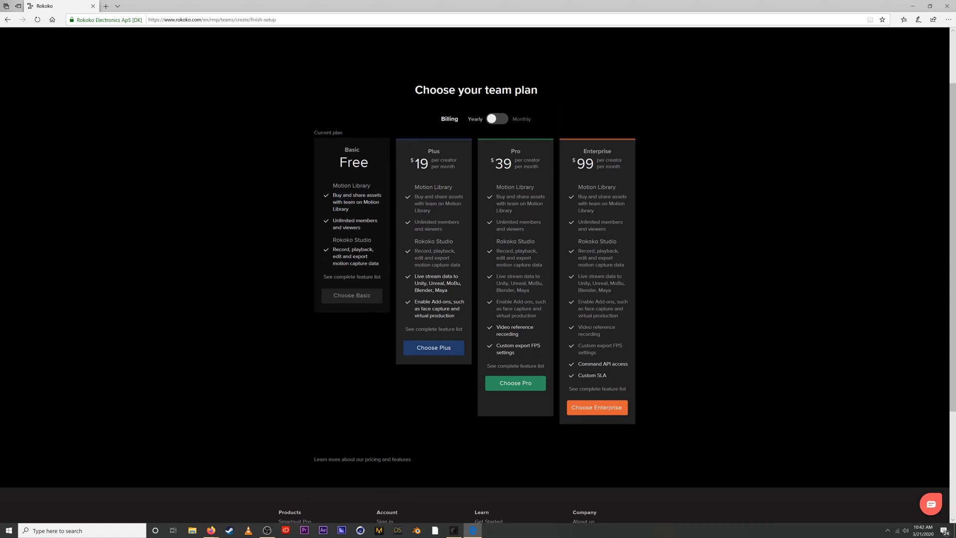
pyautogui.doubleClick(341, 220)
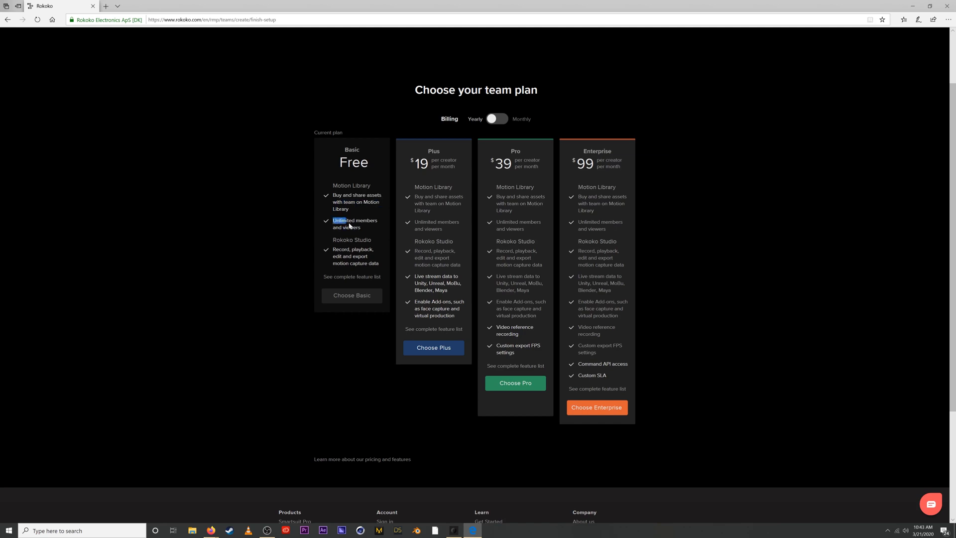
pyautogui.moveTo(334, 220); pyautogui.dragTo(361, 228)
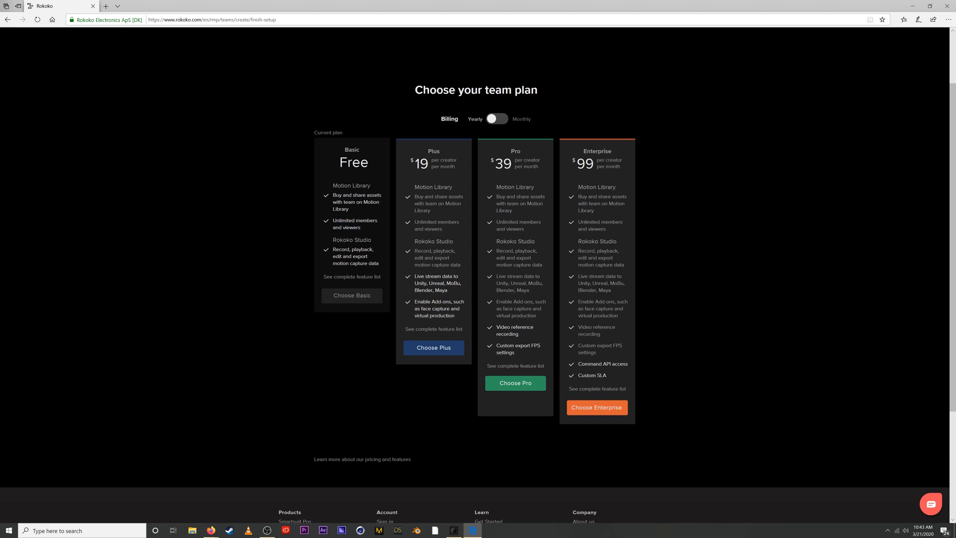
pyautogui.moveTo(363, 231)
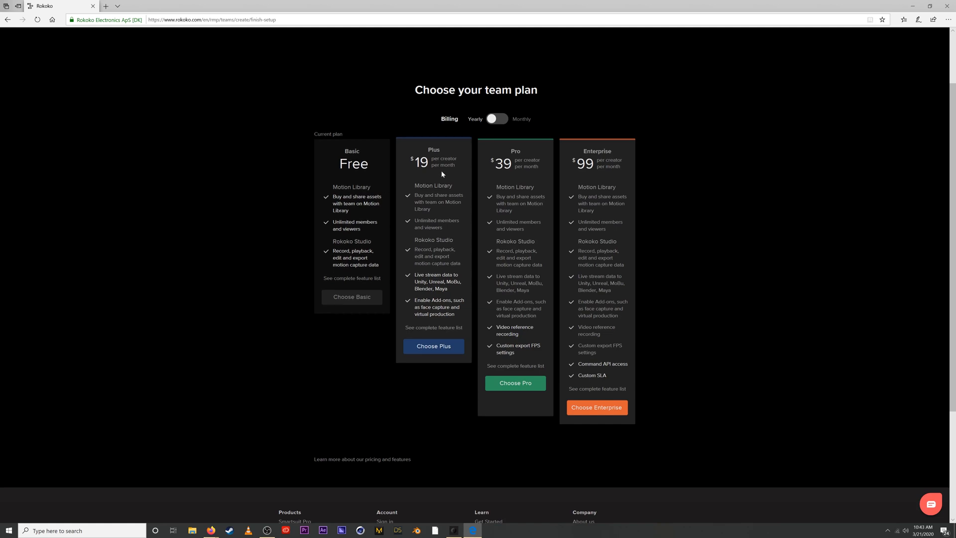
pyautogui.moveTo(455, 177)
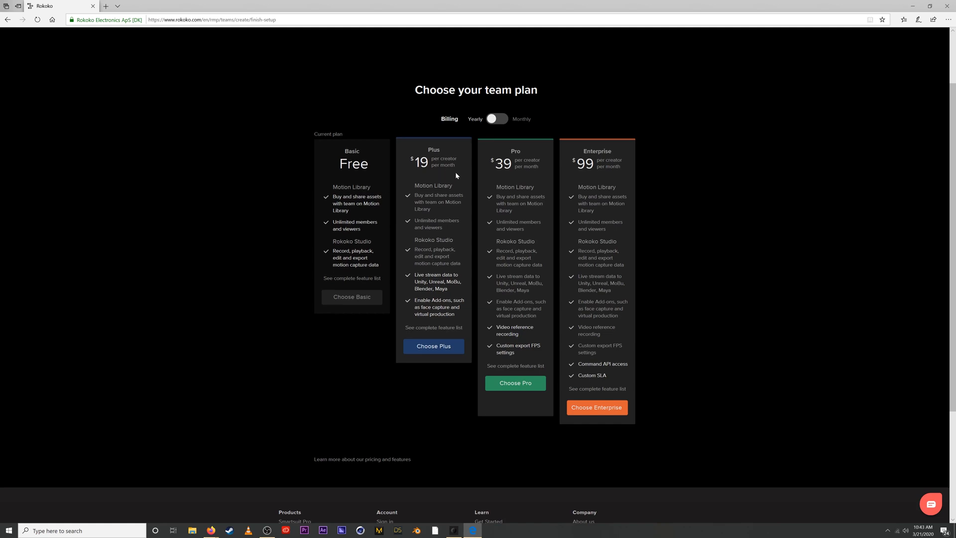
pyautogui.moveTo(445, 168)
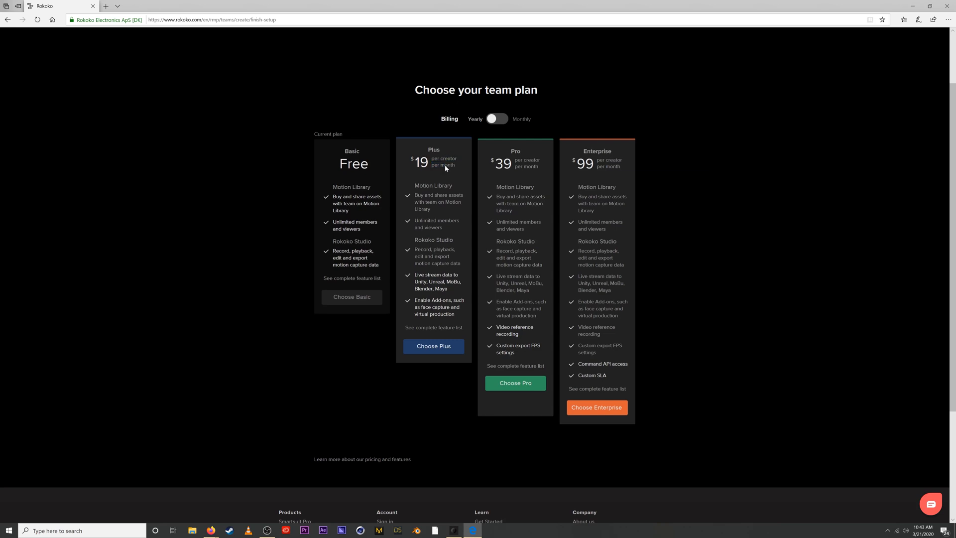
pyautogui.moveTo(428, 195); pyautogui.dragTo(423, 221)
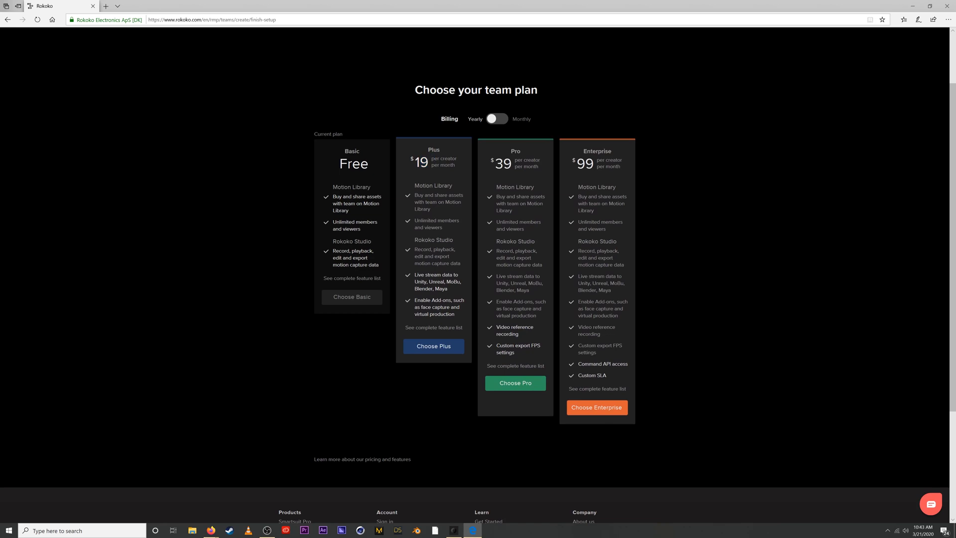
pyautogui.moveTo(448, 294)
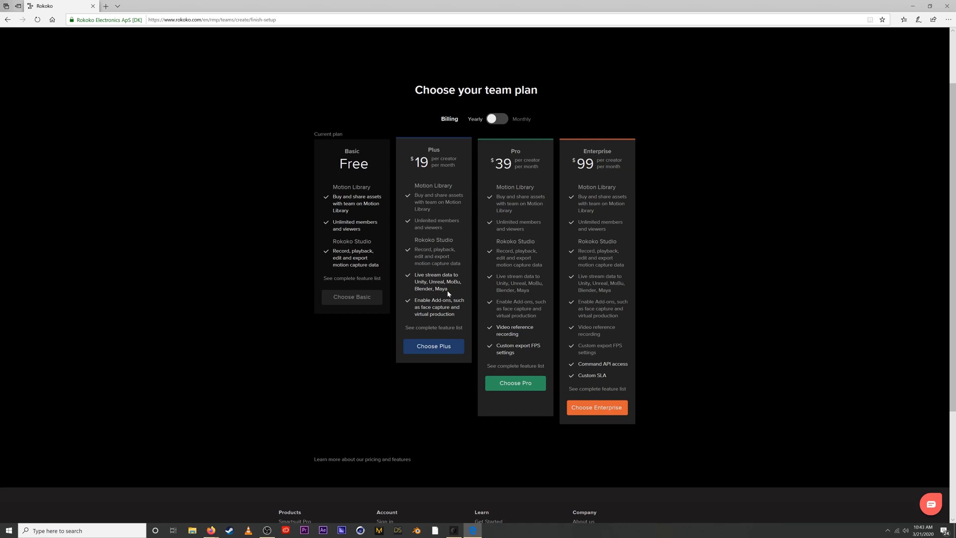
pyautogui.moveTo(459, 291)
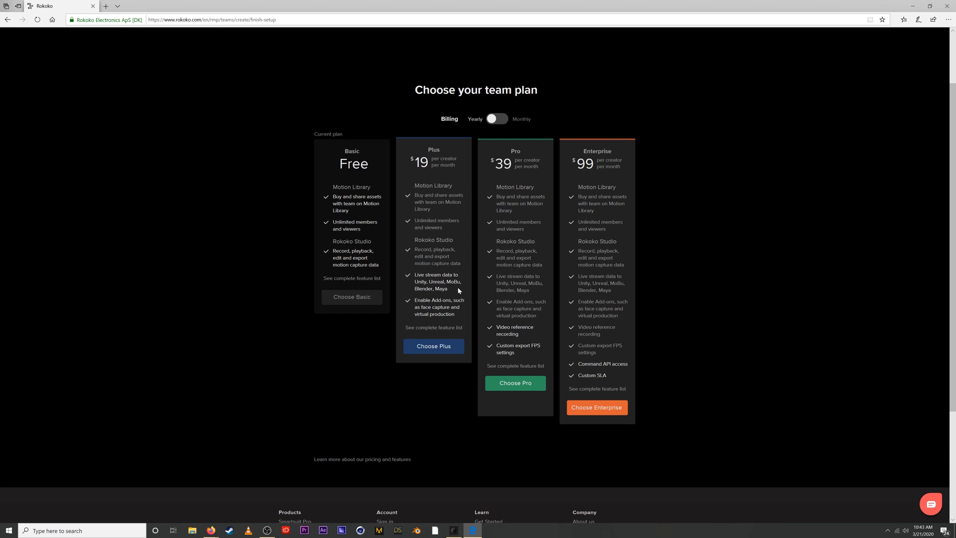
pyautogui.moveTo(464, 284)
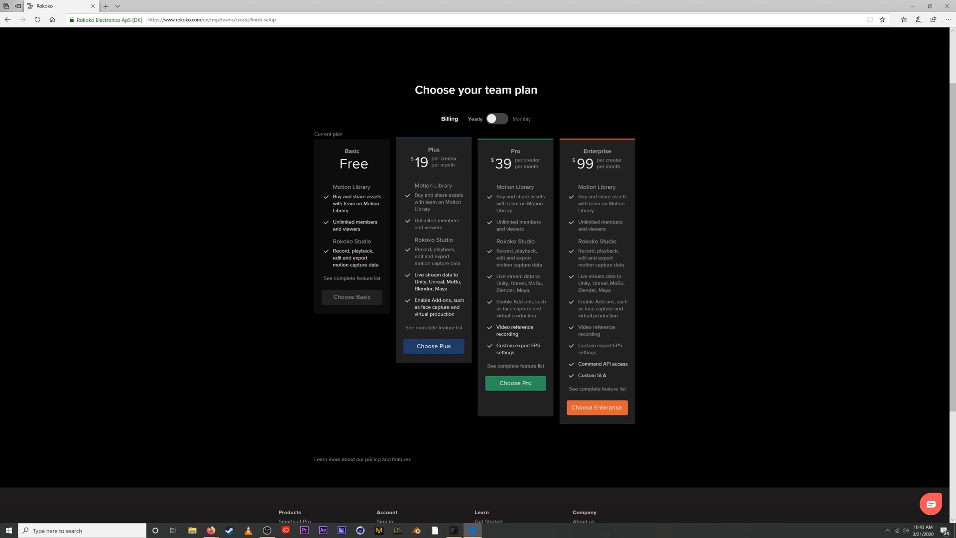
pyautogui.moveTo(431, 307)
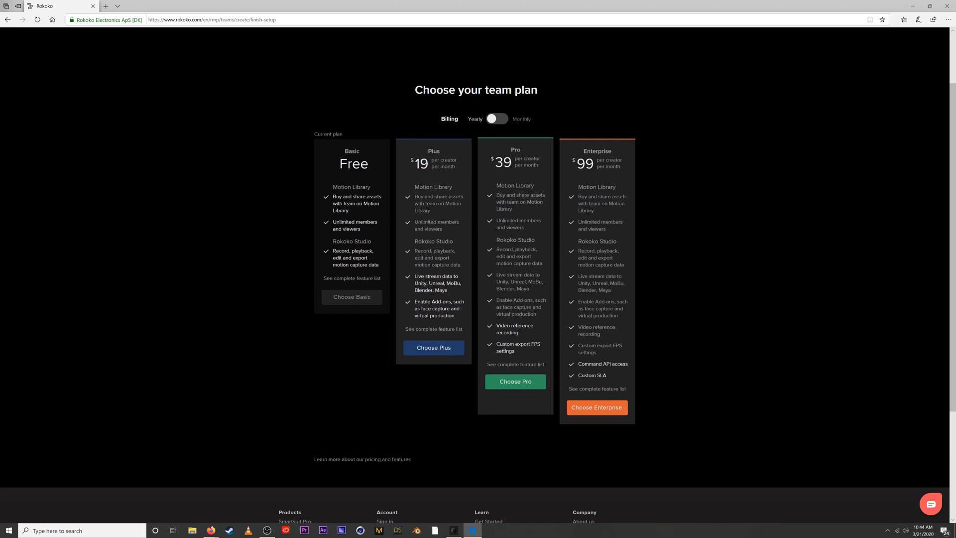
pyautogui.moveTo(522, 321)
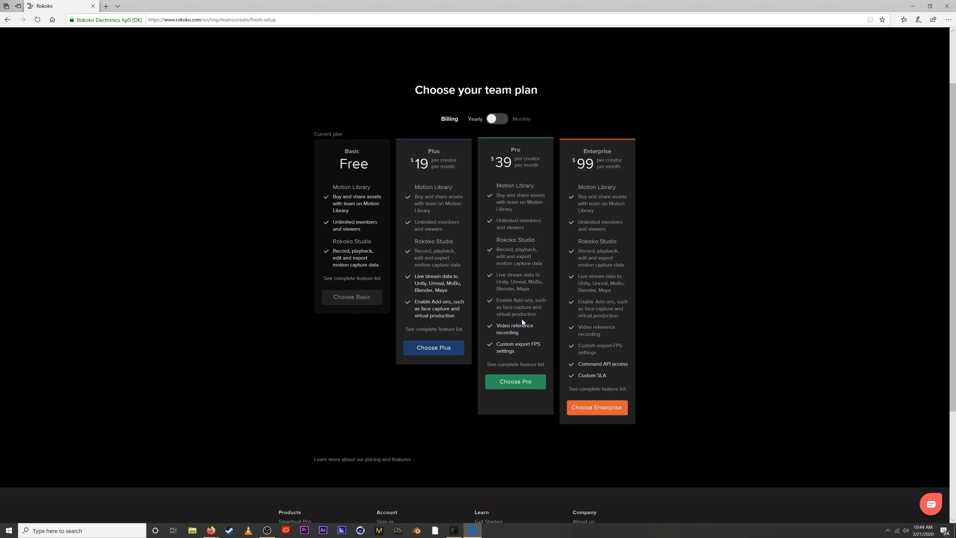
pyautogui.moveTo(537, 340)
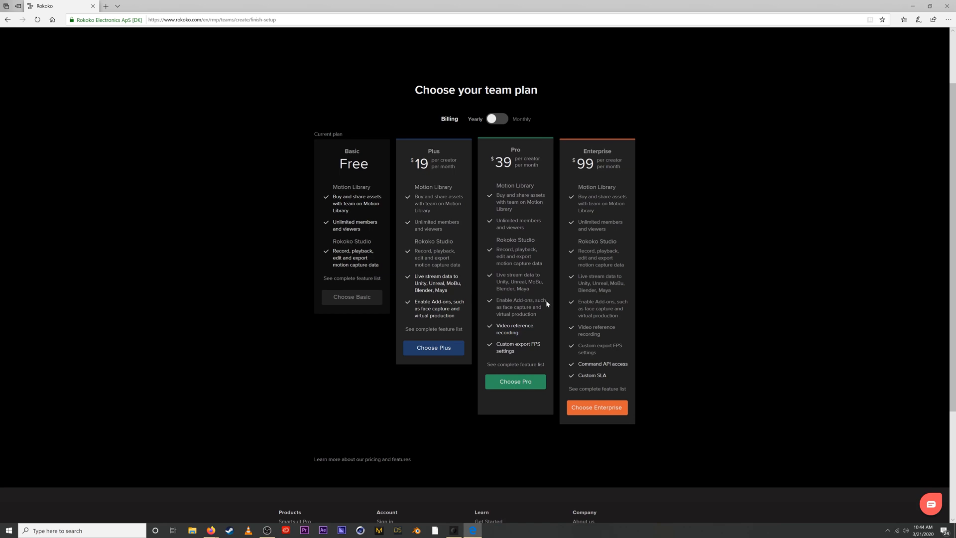
pyautogui.moveTo(547, 304)
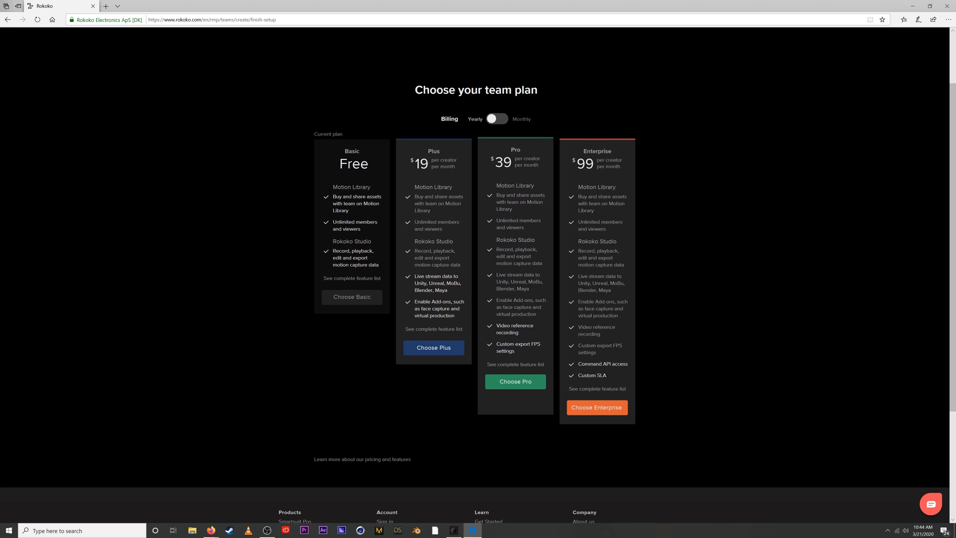
pyautogui.moveTo(520, 237)
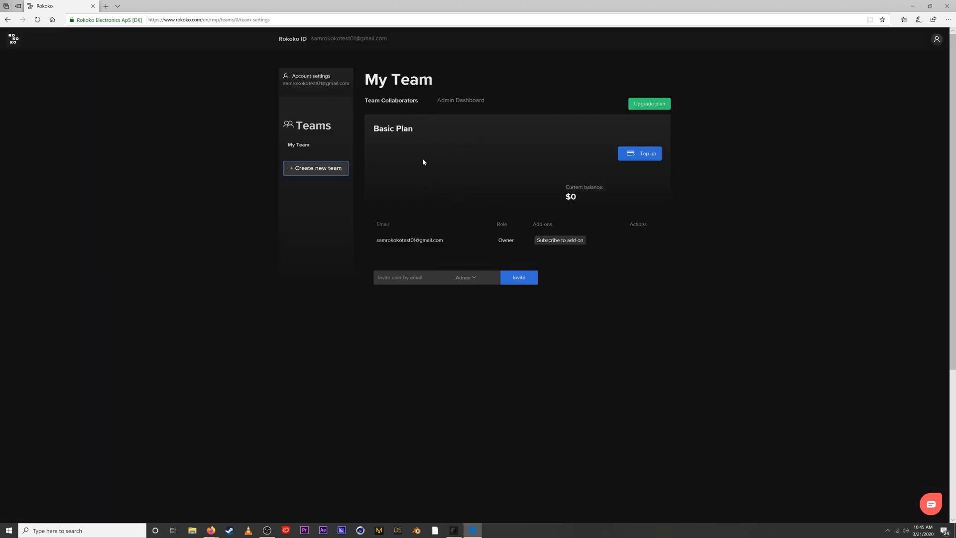
pyautogui.moveTo(638, 154)
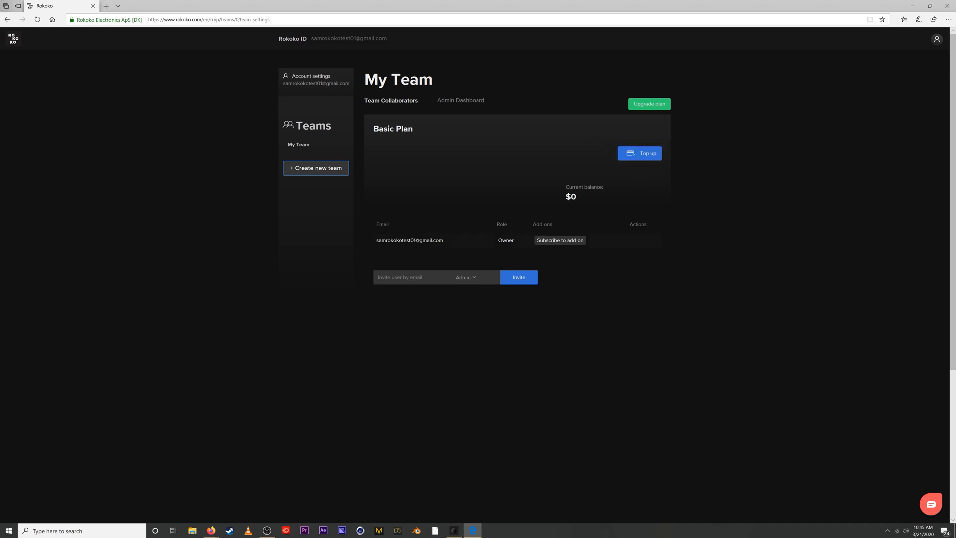
pyautogui.moveTo(614, 237)
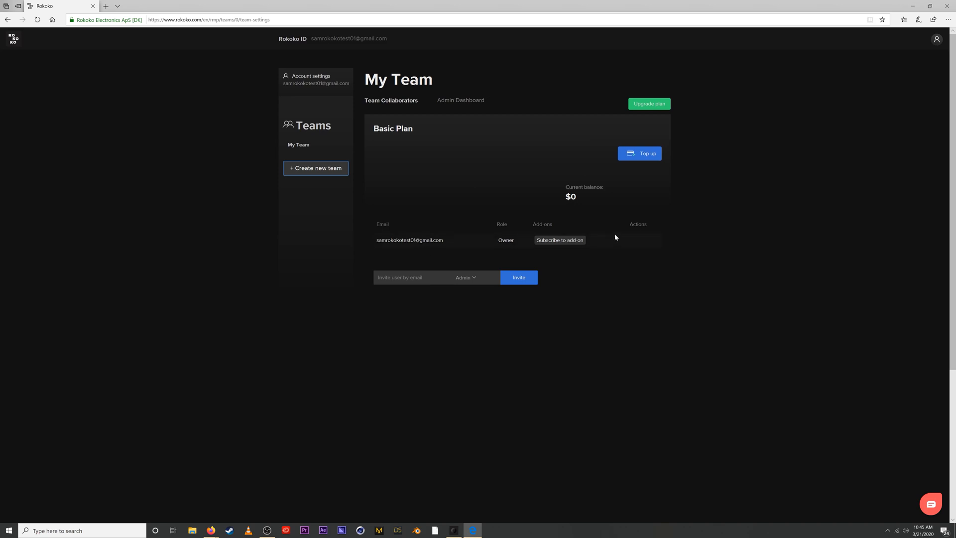
pyautogui.moveTo(559, 239)
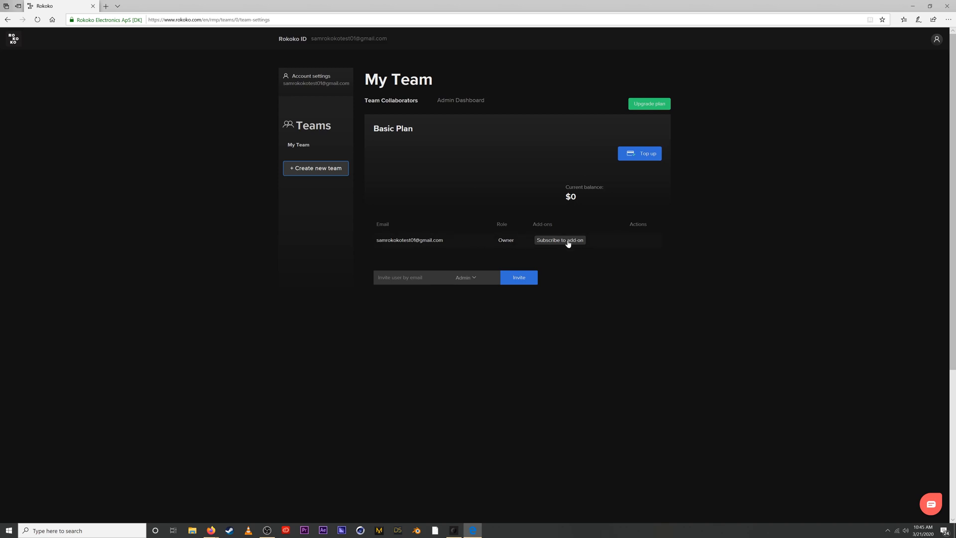
pyautogui.moveTo(554, 234)
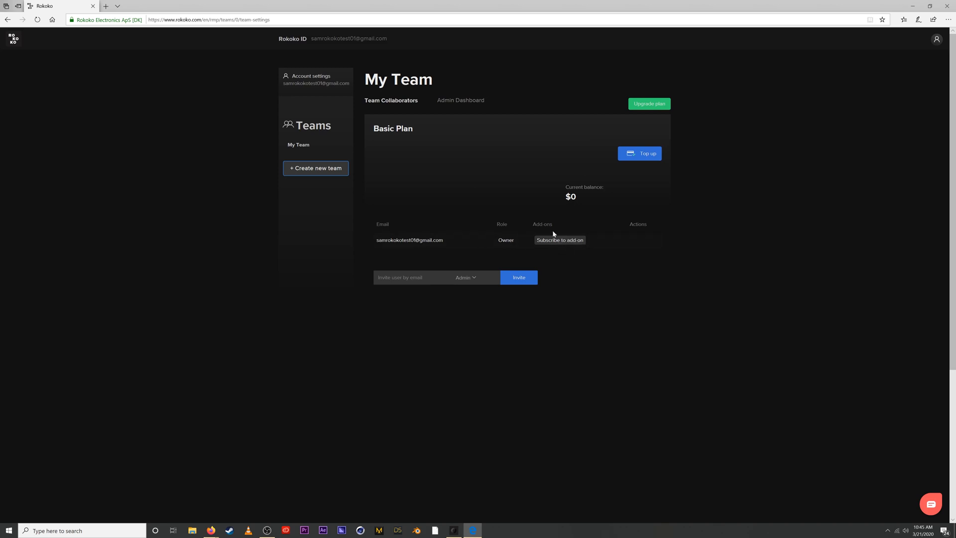
pyautogui.moveTo(564, 250)
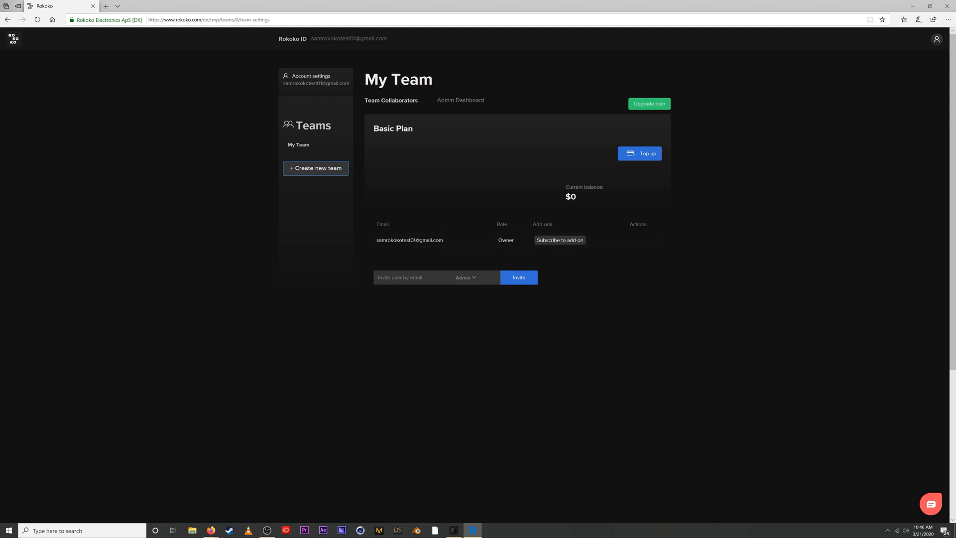
pyautogui.click(413, 277)
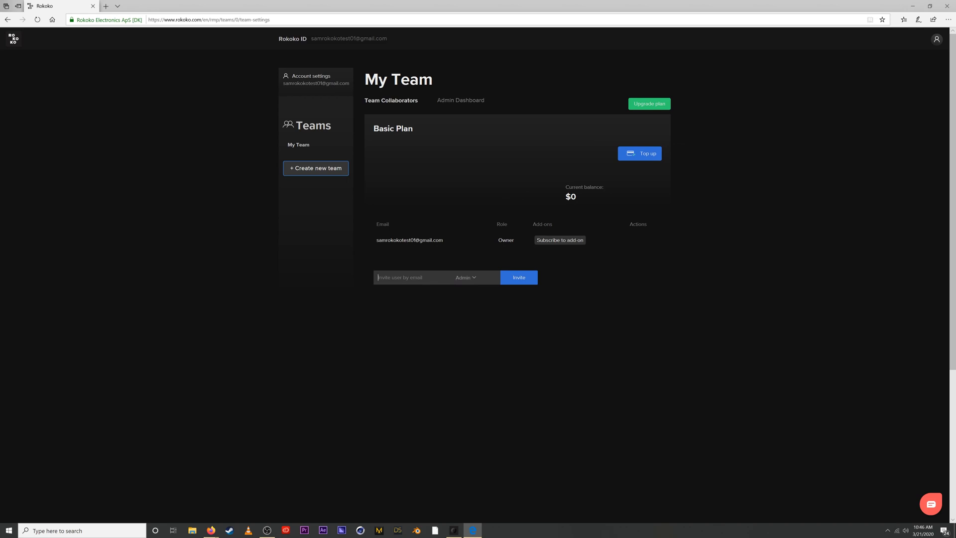
pyautogui.click(466, 277)
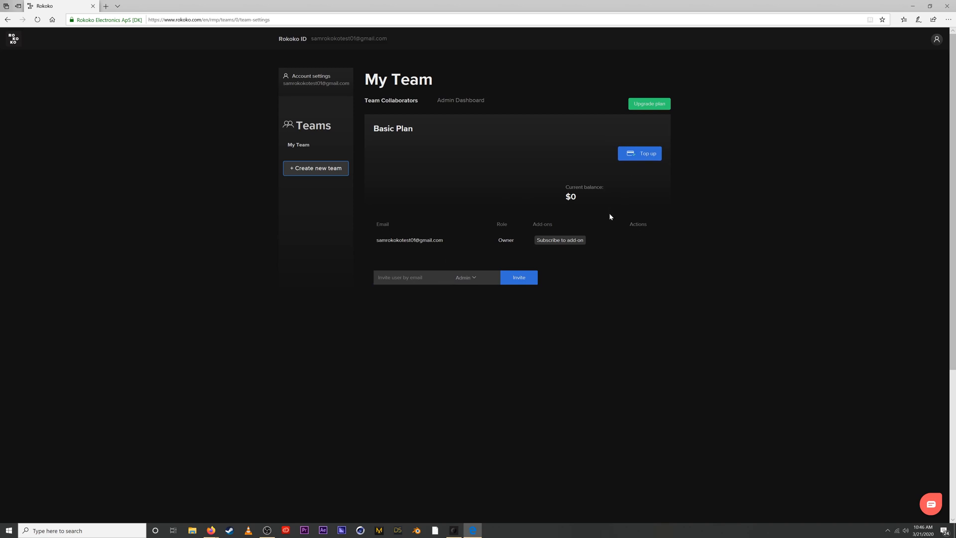
pyautogui.click(415, 277)
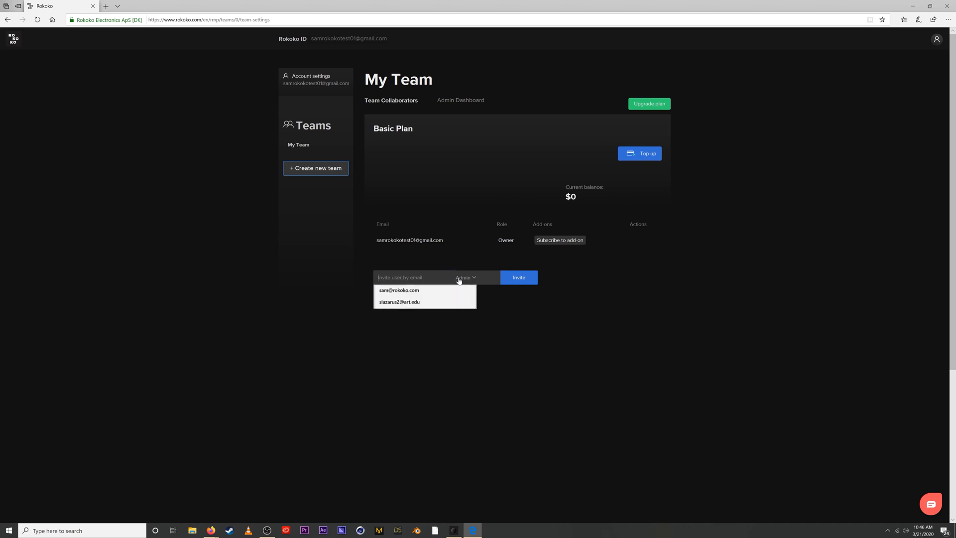
pyautogui.click(466, 277)
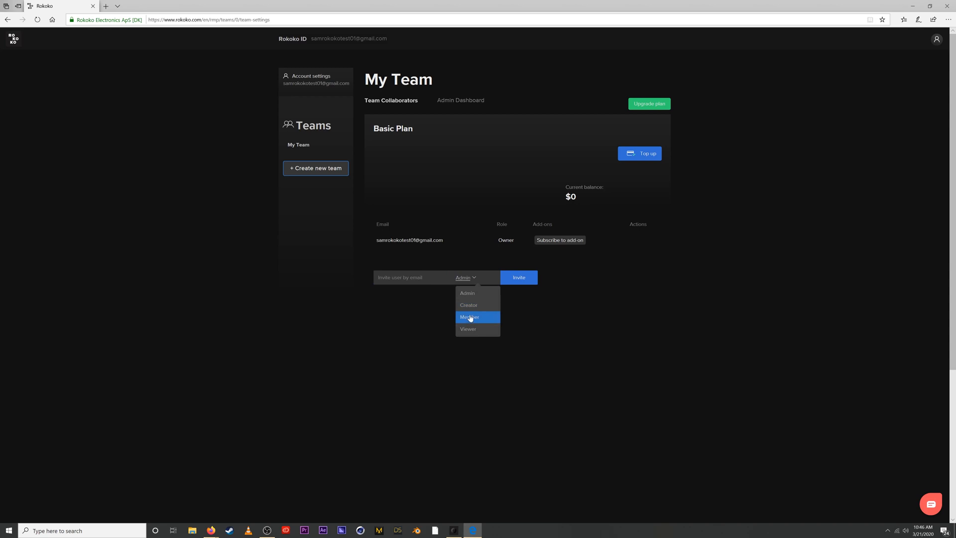
pyautogui.moveTo(479, 318)
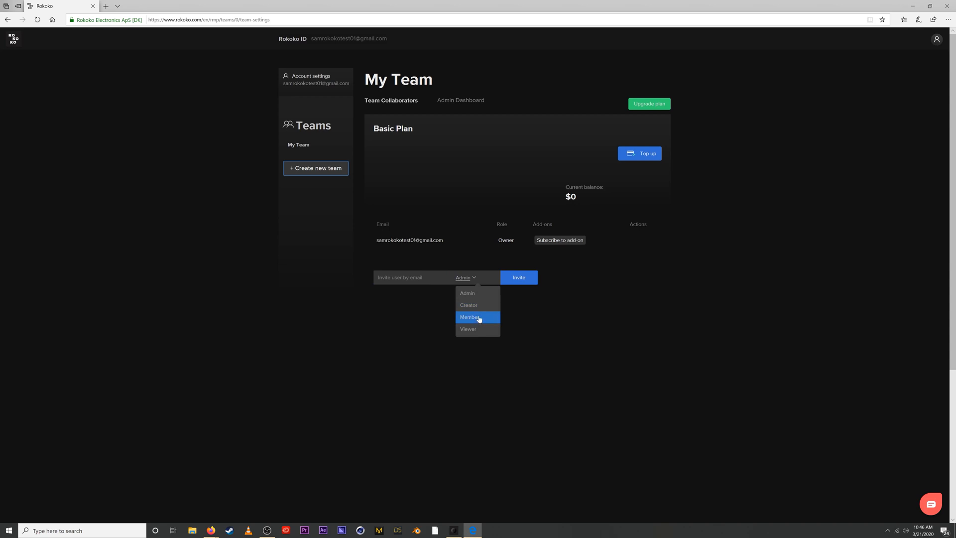
pyautogui.moveTo(487, 317)
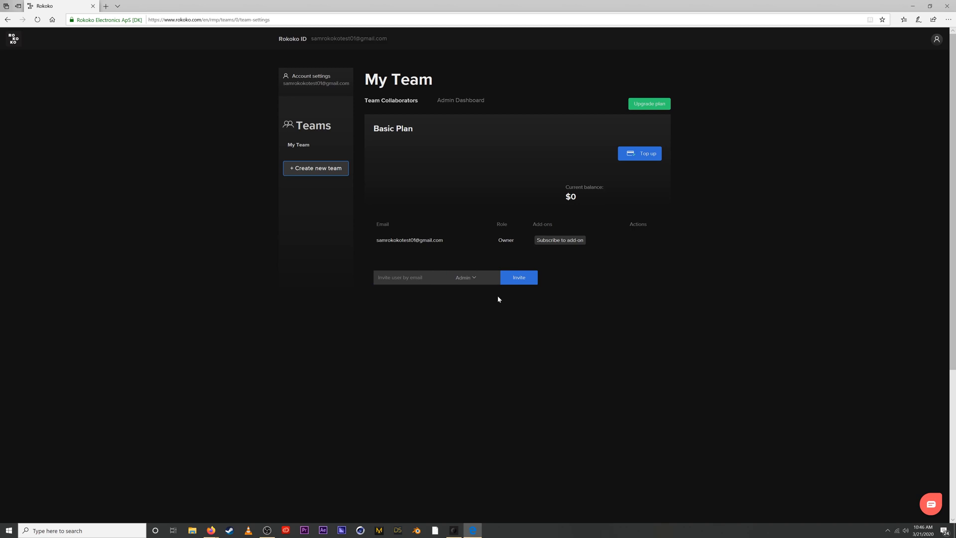
pyautogui.moveTo(451, 365)
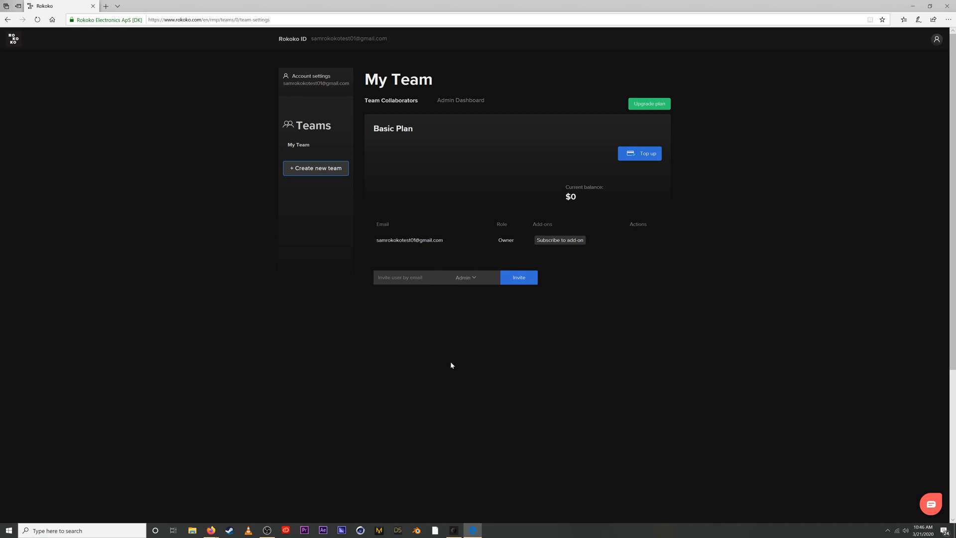
pyautogui.moveTo(493, 350)
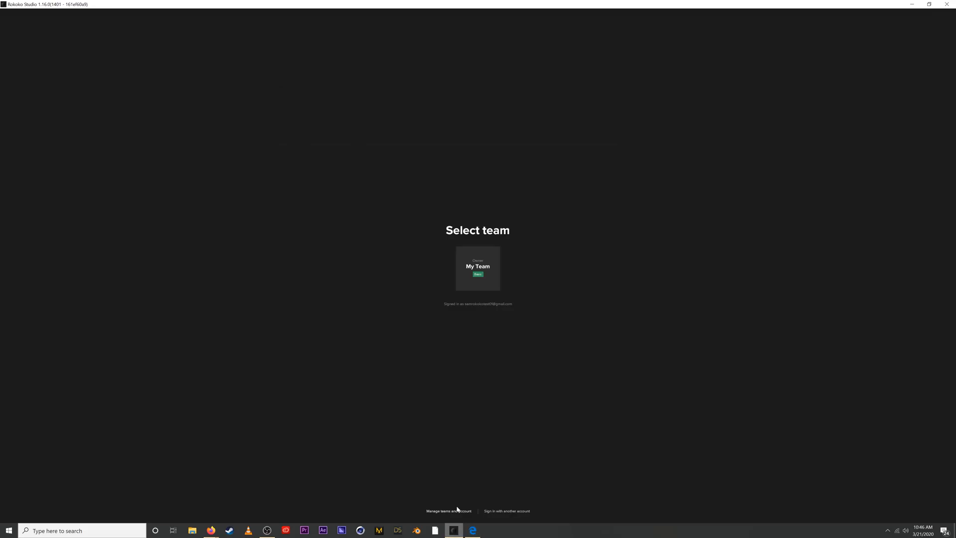
# Step: Enter My Team, add Dancing to music #2 ($3.00) to the cart, and view the cart
pyautogui.click(477, 268)
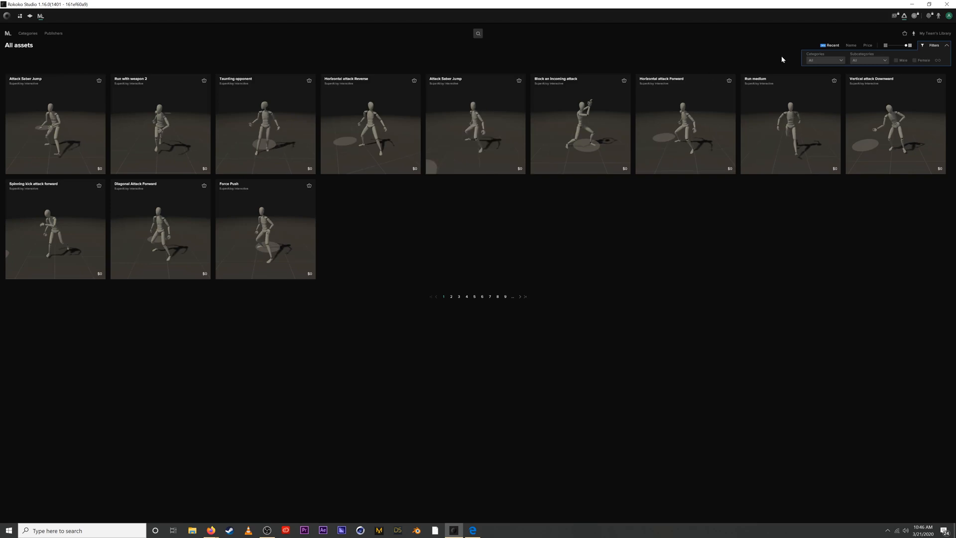
pyautogui.click(832, 46)
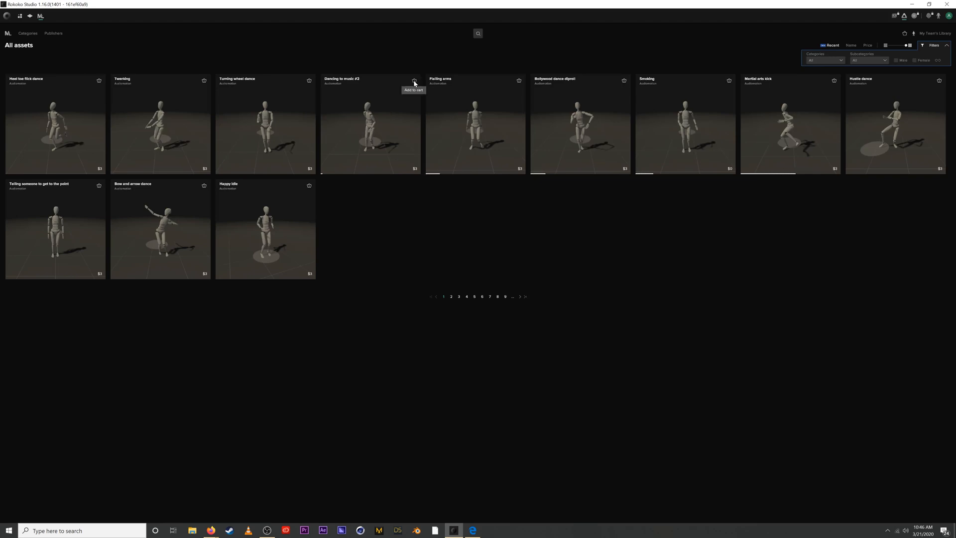
pyautogui.click(414, 80)
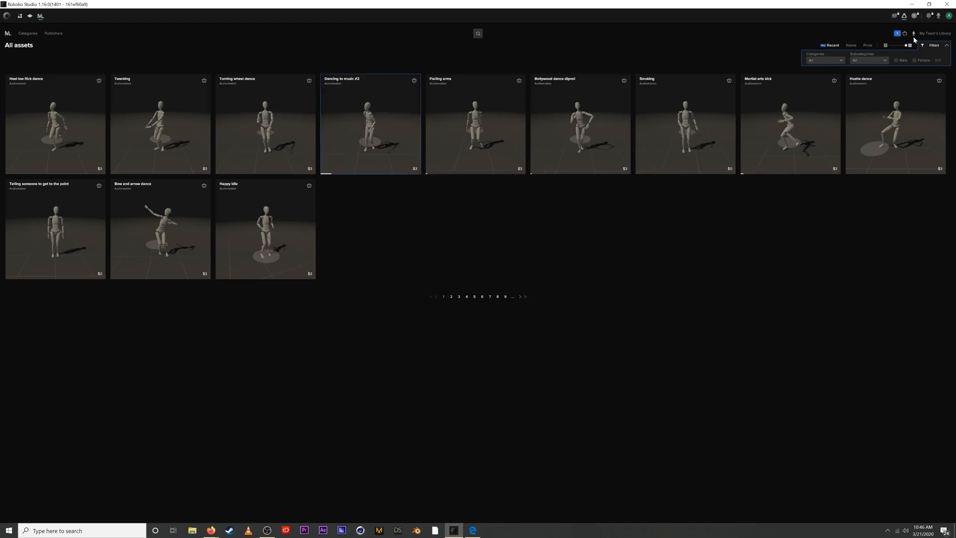
pyautogui.click(896, 33)
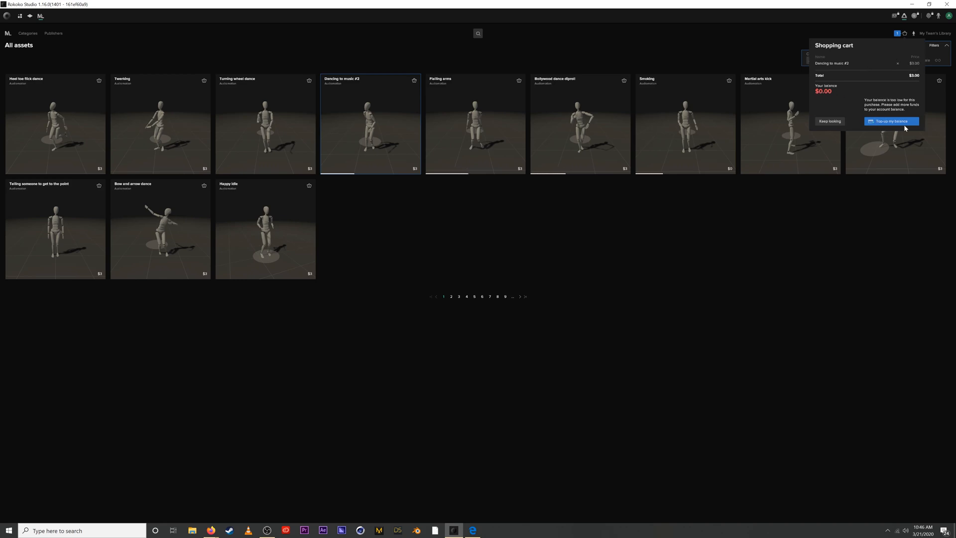
pyautogui.moveTo(454, 524)
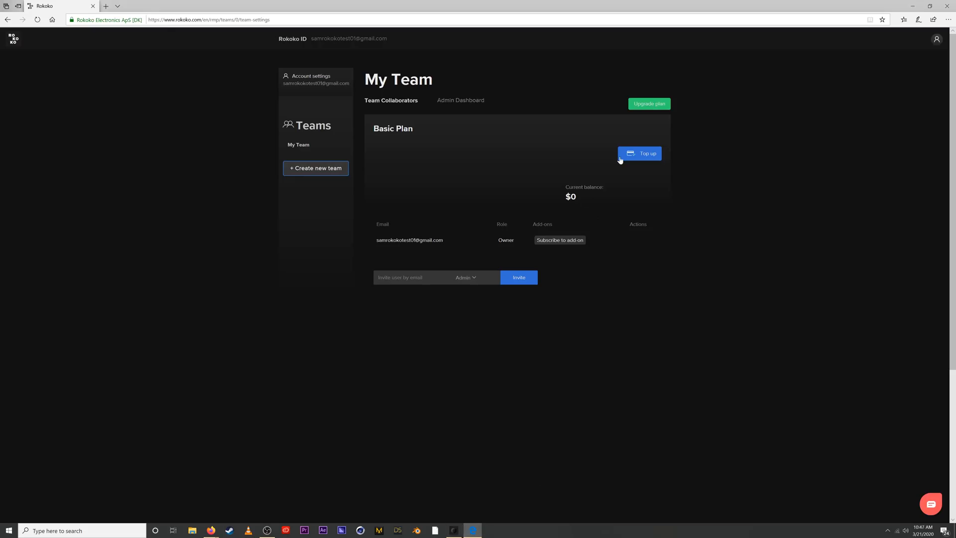
# Step: Save a new Visa credit card from My Team's top-up options
pyautogui.click(639, 152)
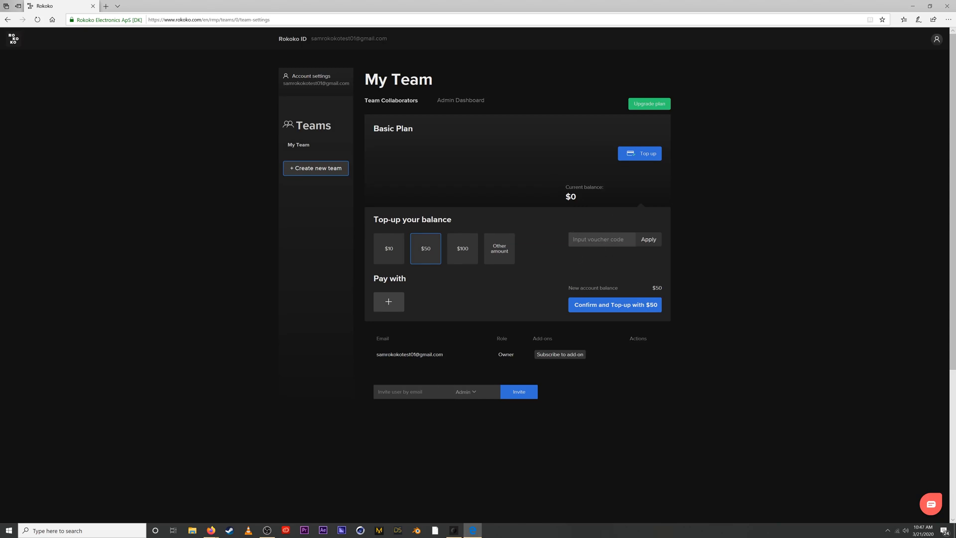
pyautogui.click(389, 301)
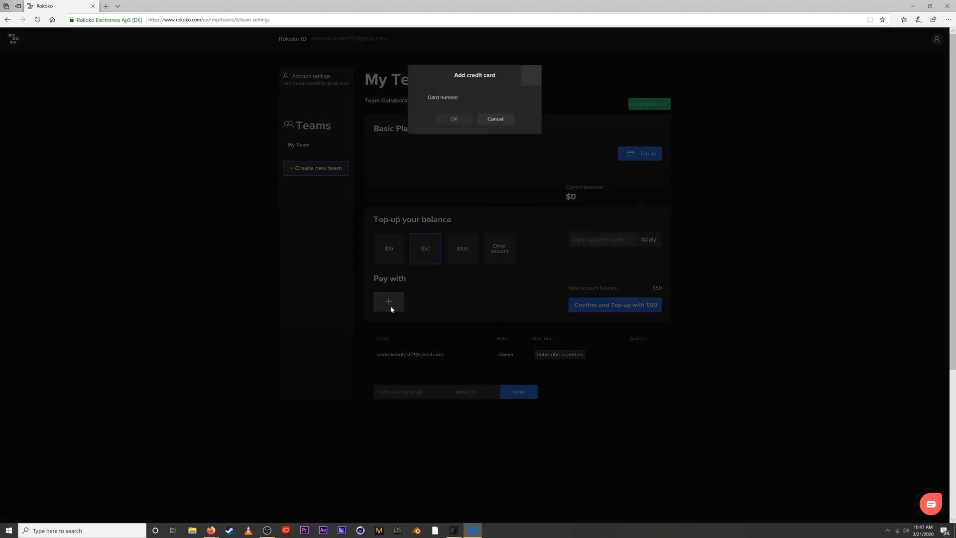
pyautogui.click(453, 119)
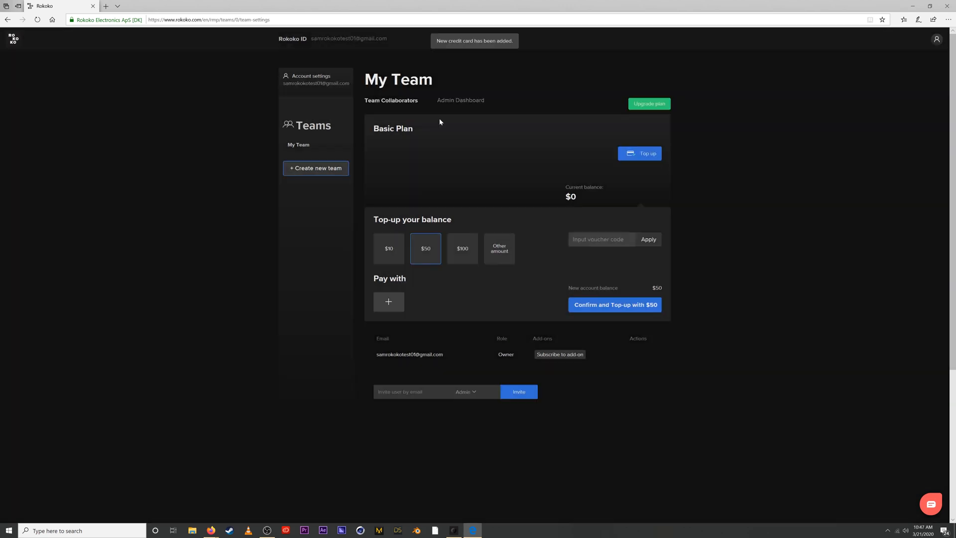
# Step: Top up My Team's balance with $5 using the new card
pyautogui.click(389, 301)
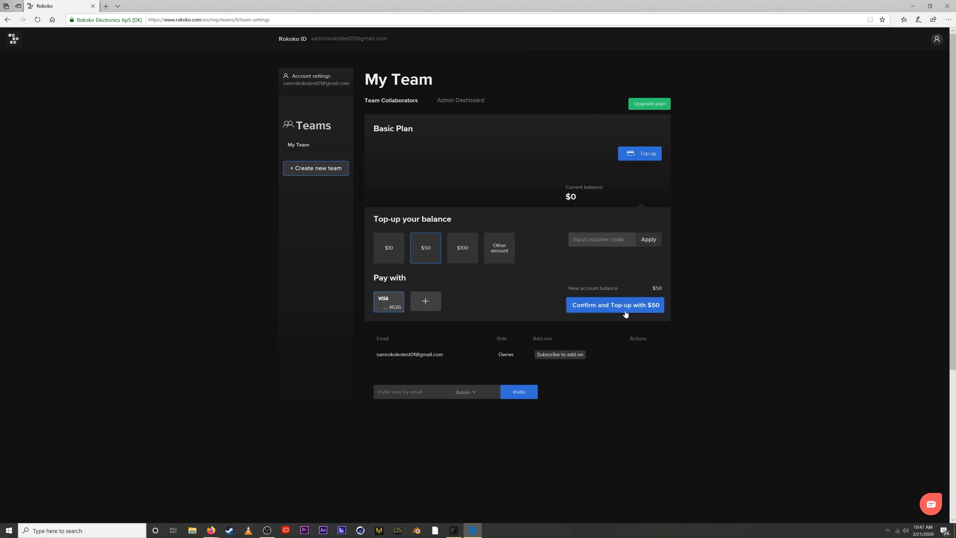
pyautogui.moveTo(510, 257)
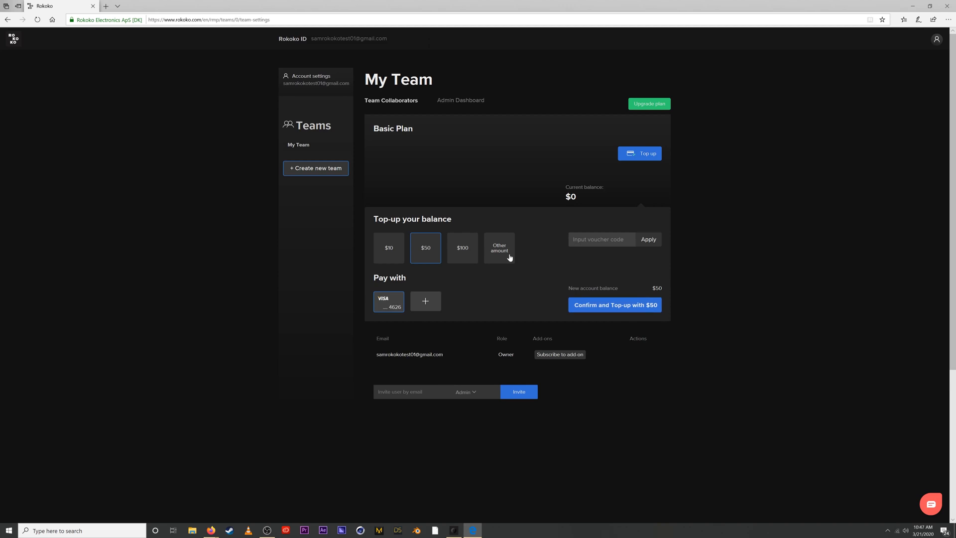
pyautogui.write('5')
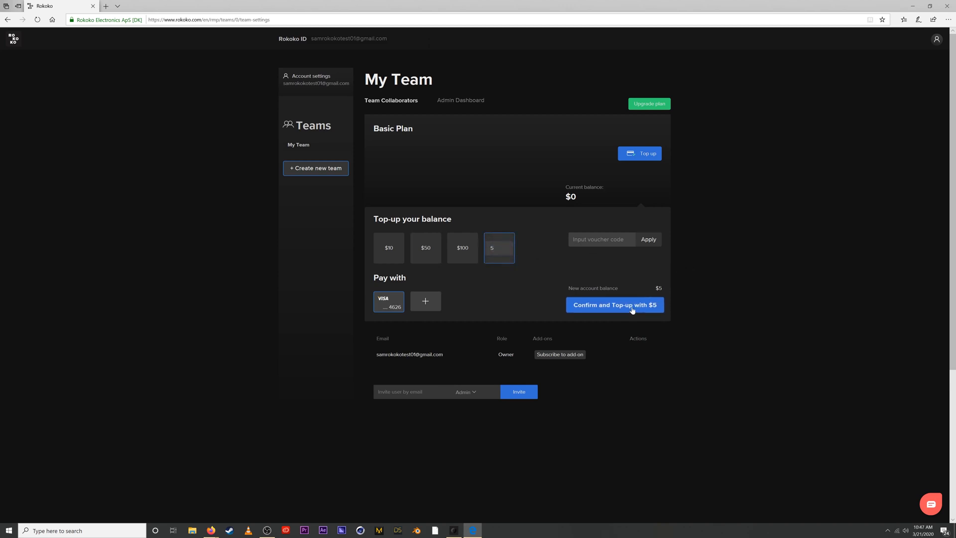
pyautogui.moveTo(536, 299)
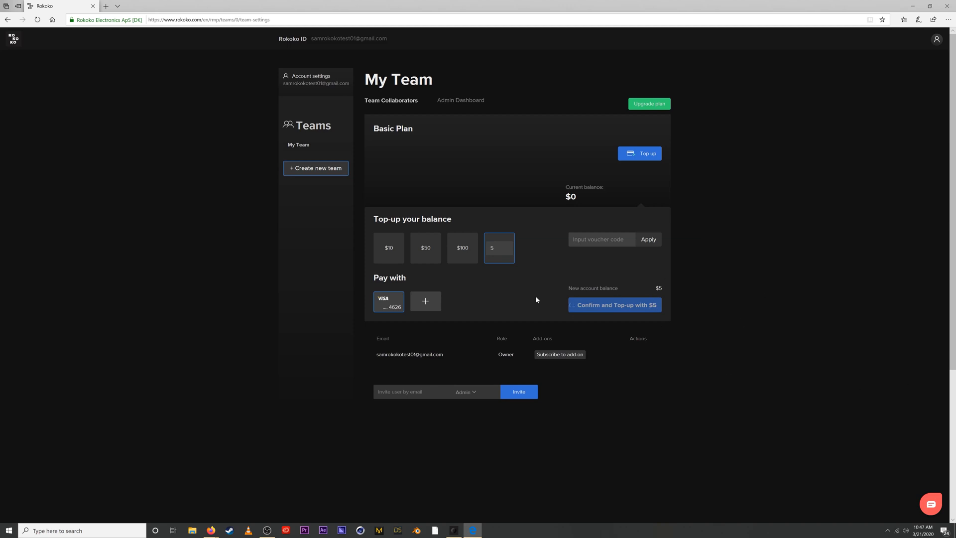
pyautogui.moveTo(581, 267)
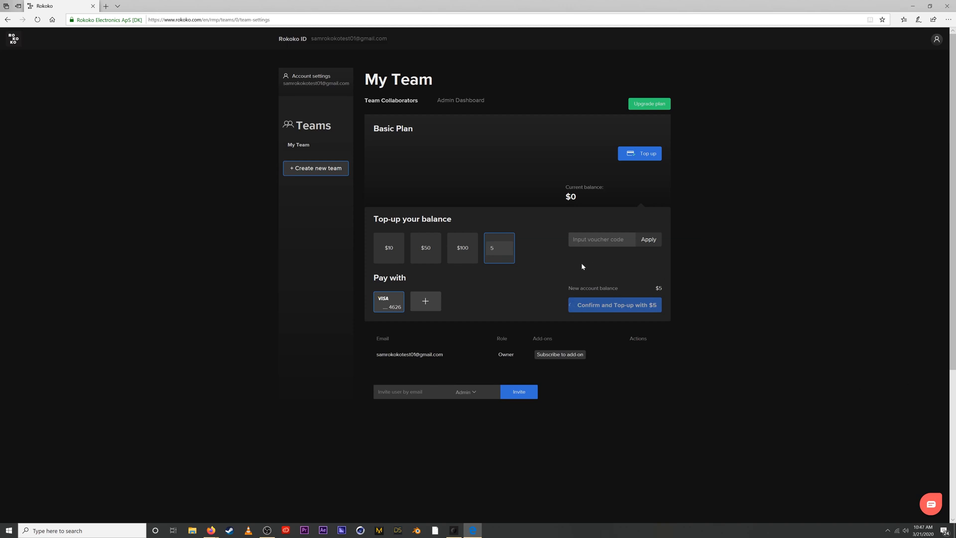
pyautogui.click(613, 305)
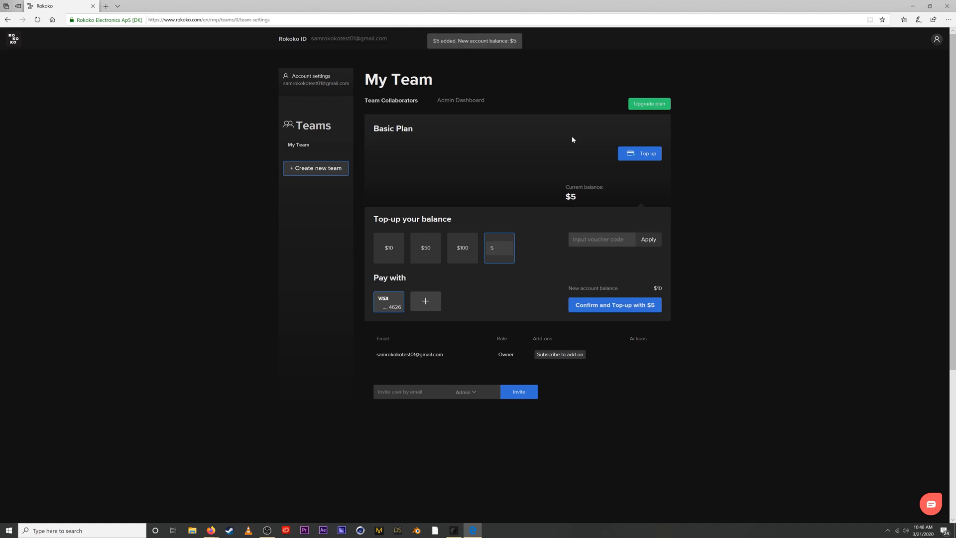
pyautogui.moveTo(465, 395)
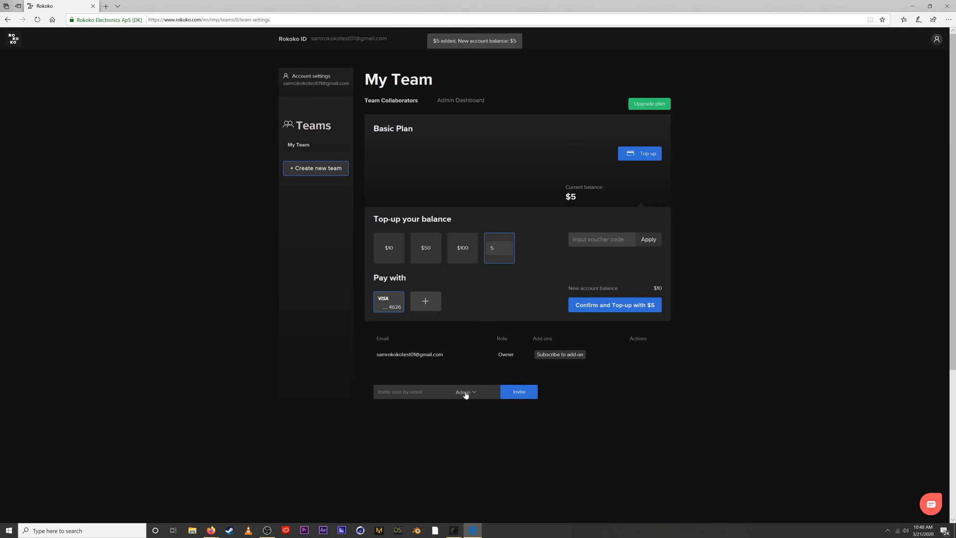
pyautogui.click(464, 391)
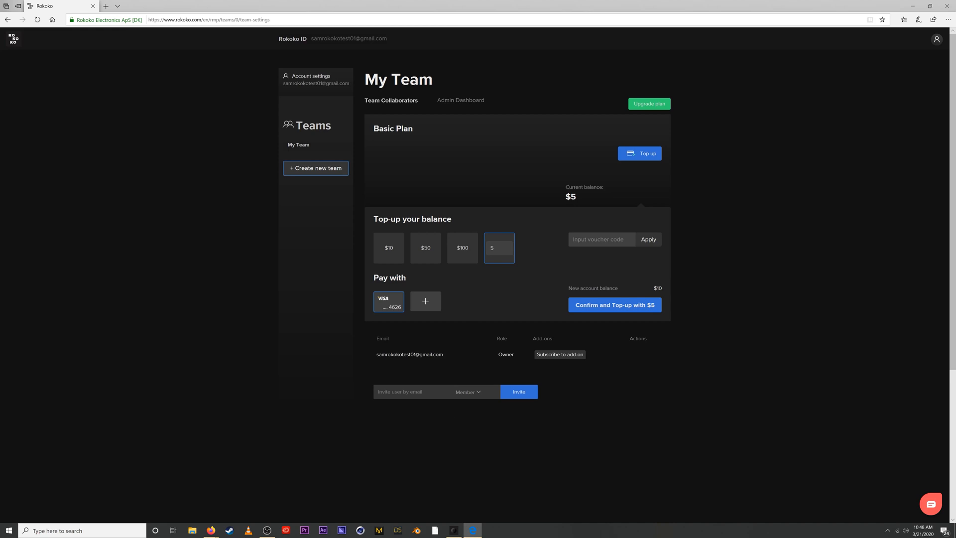
pyautogui.click(415, 391)
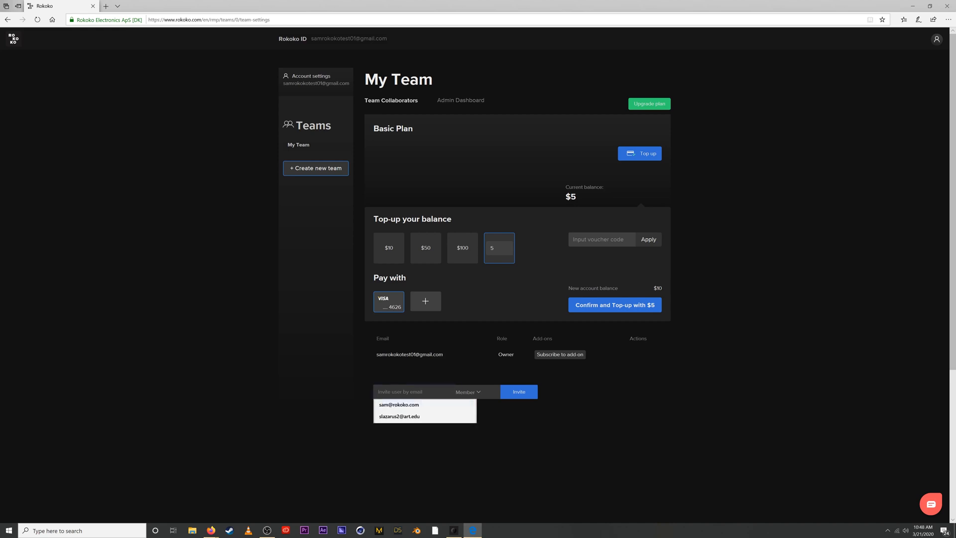
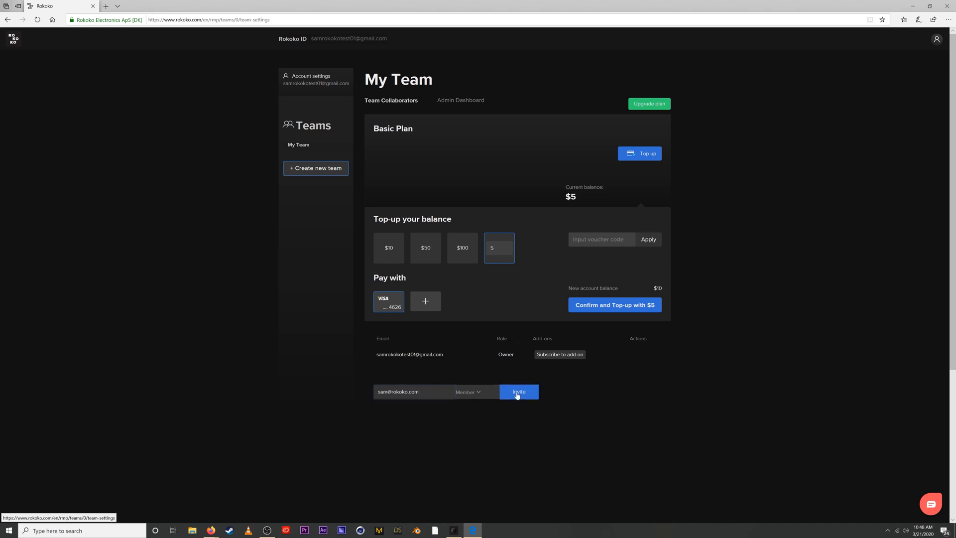
pyautogui.click(518, 391)
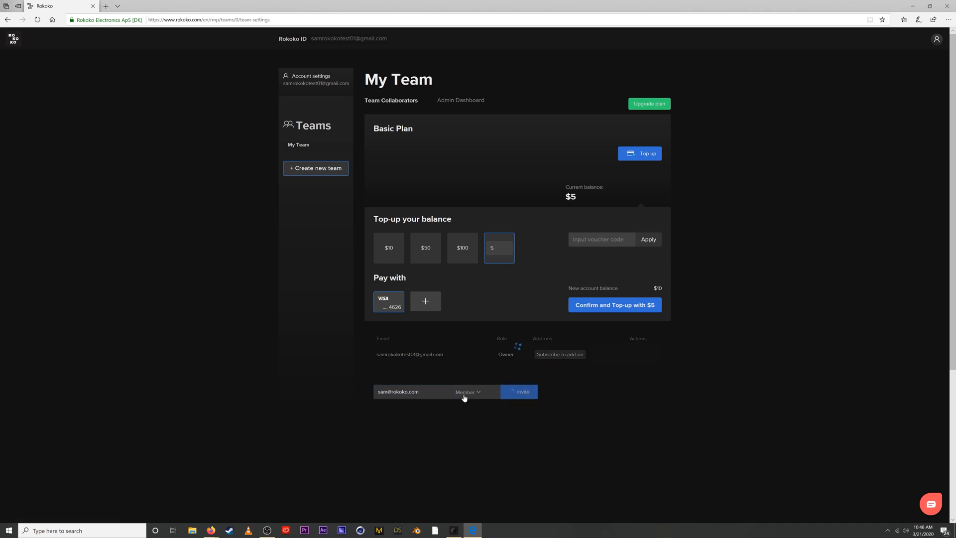
pyautogui.click(518, 391)
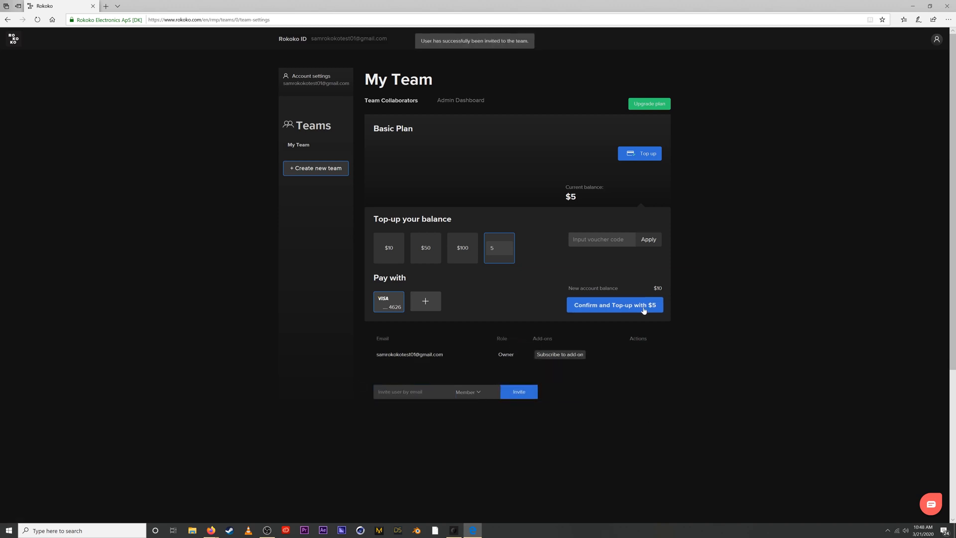
pyautogui.moveTo(388, 301)
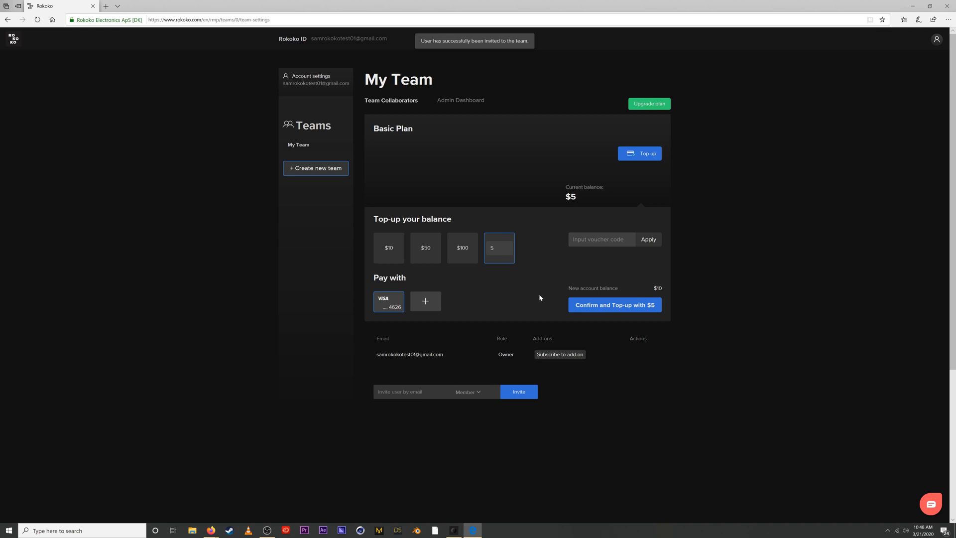
pyautogui.moveTo(486, 337)
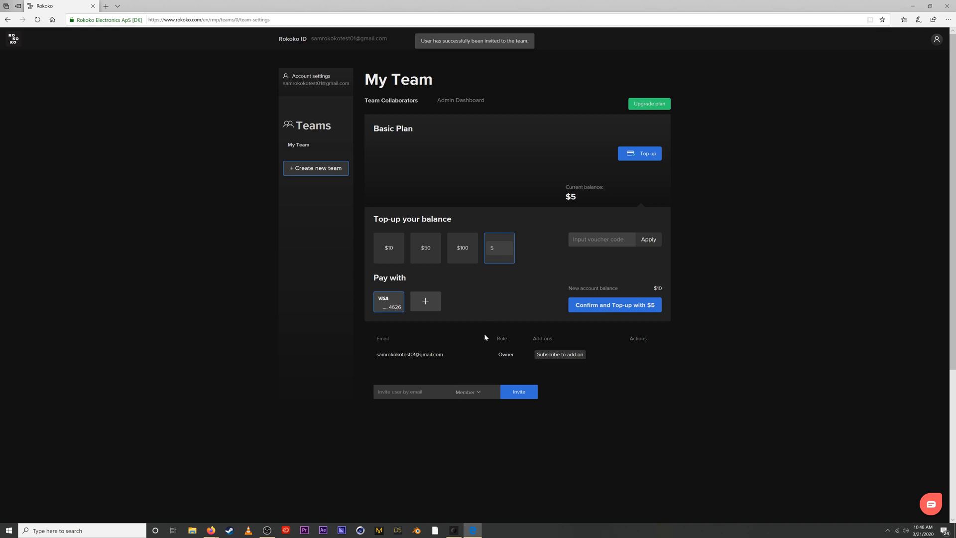
pyautogui.moveTo(448, 342)
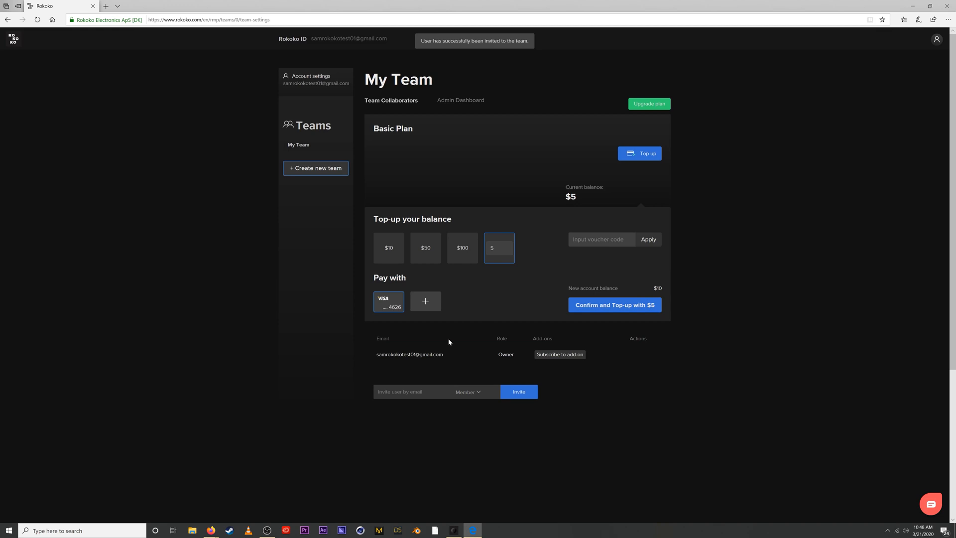
pyautogui.moveTo(448, 341)
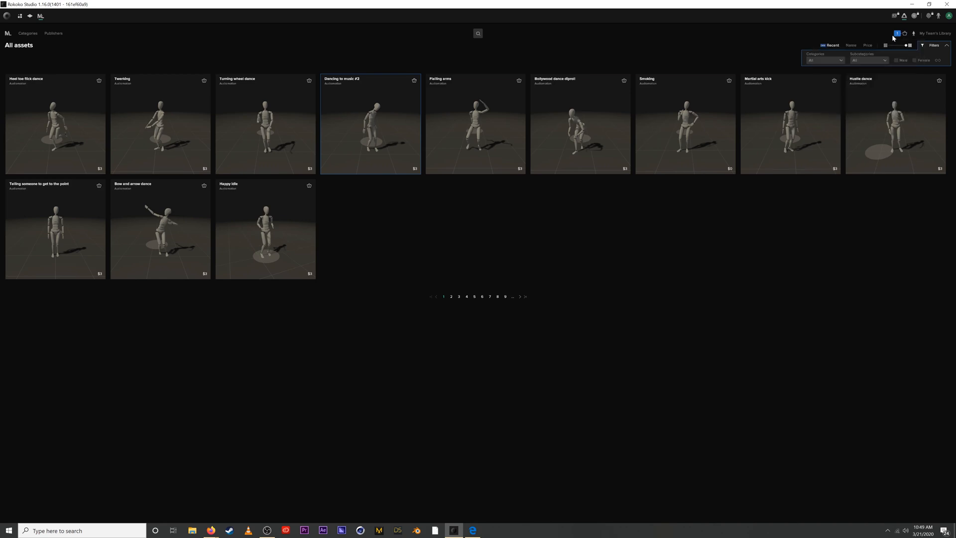
# Step: Buy Dancing to music #2 from the cart and open its preview in My Team's Library
pyautogui.click(897, 33)
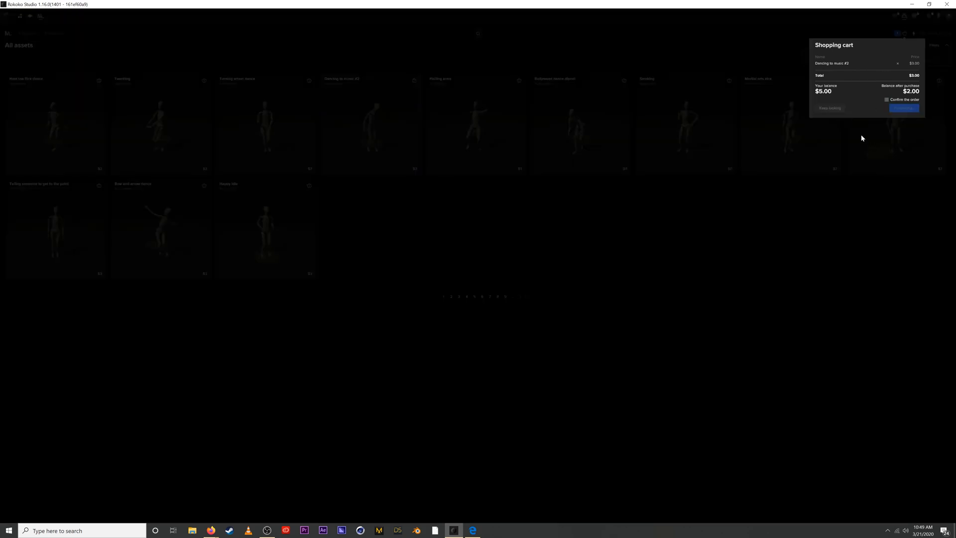
pyautogui.click(903, 108)
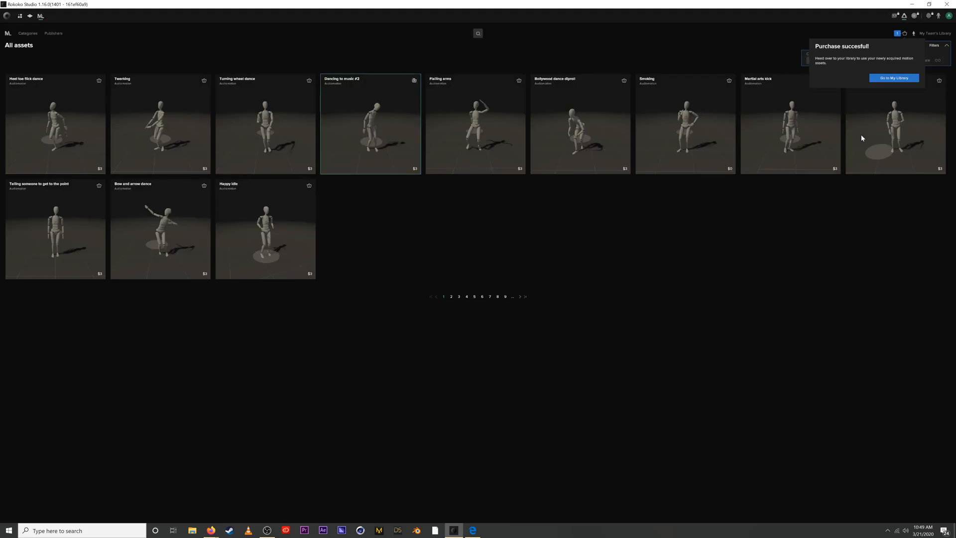
pyautogui.click(893, 78)
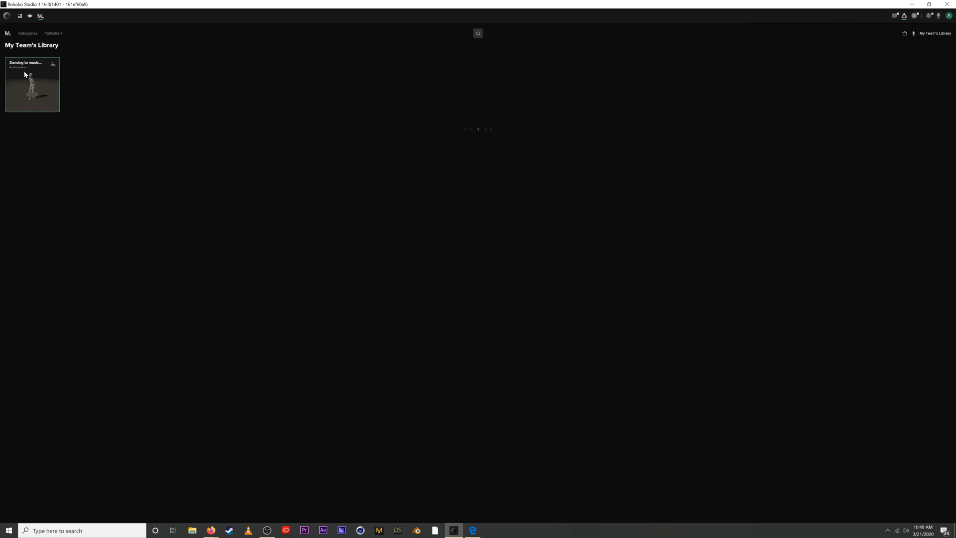
pyautogui.click(32, 85)
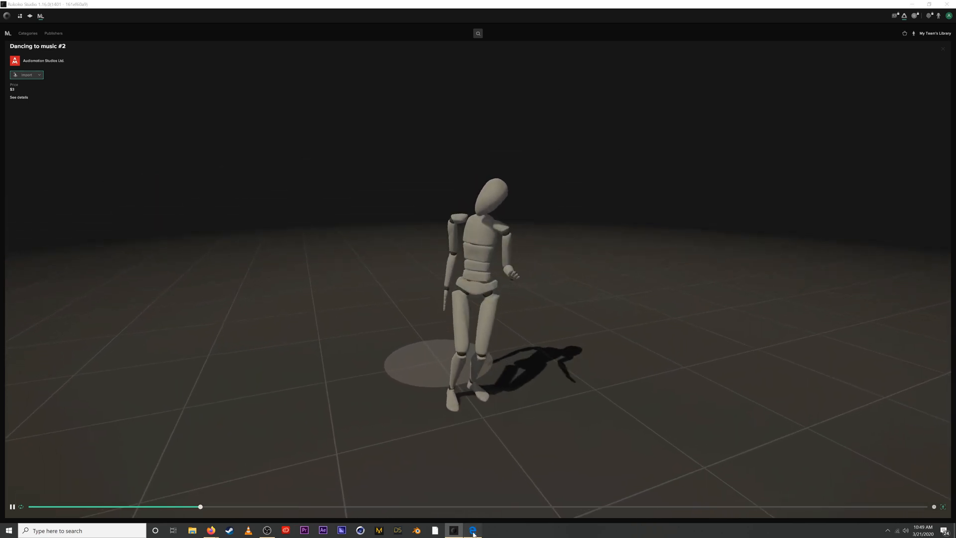
# Step: Switch between Studio and the browser, ending in the browser to check the team
pyautogui.click(472, 530)
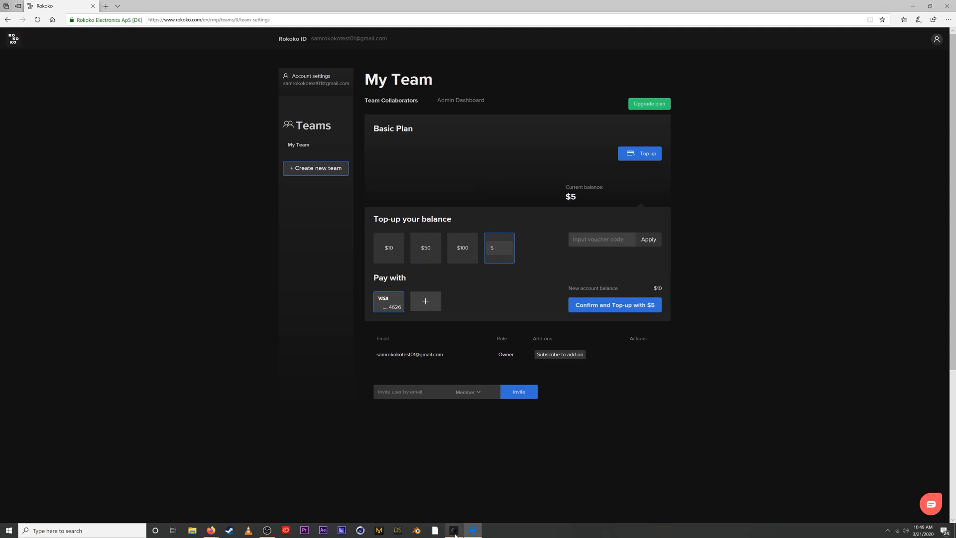
pyautogui.click(453, 530)
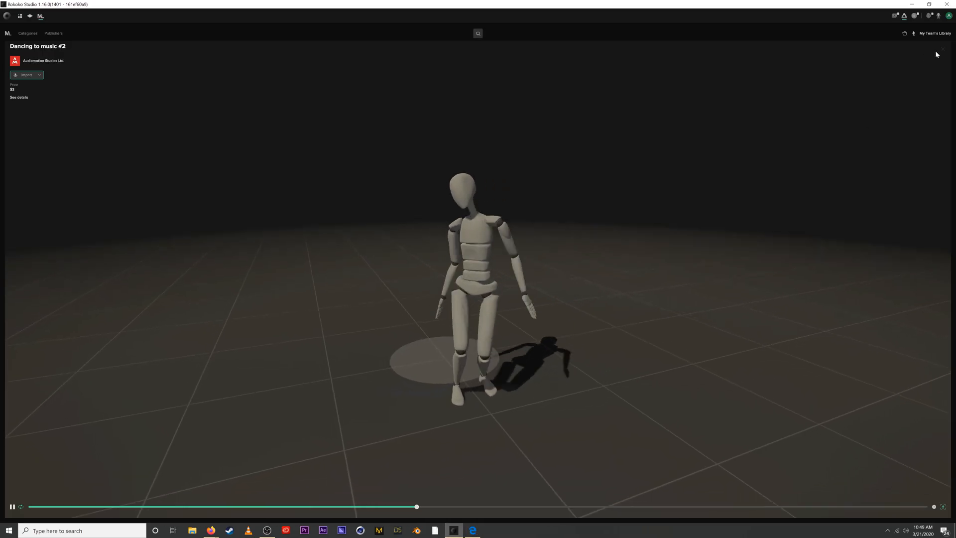
pyautogui.click(942, 50)
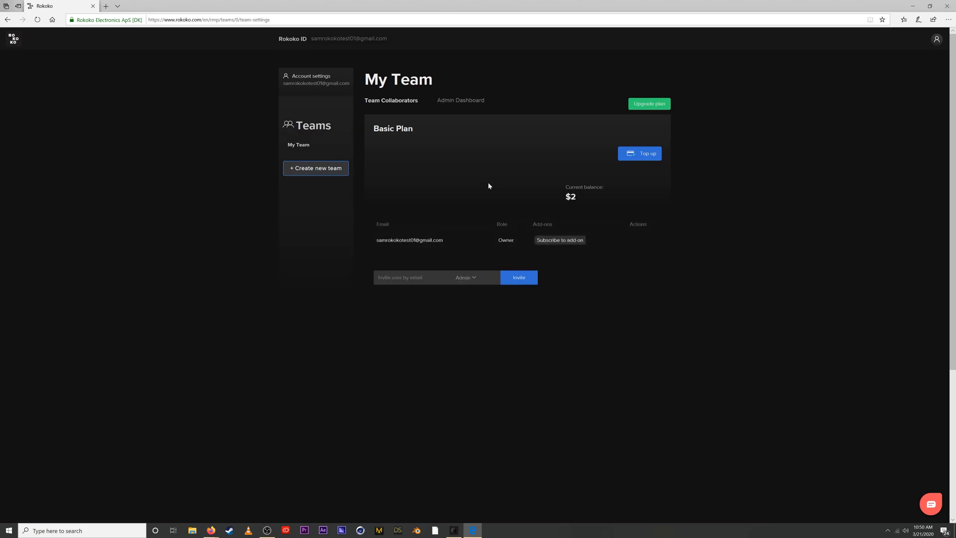
pyautogui.moveTo(402, 178)
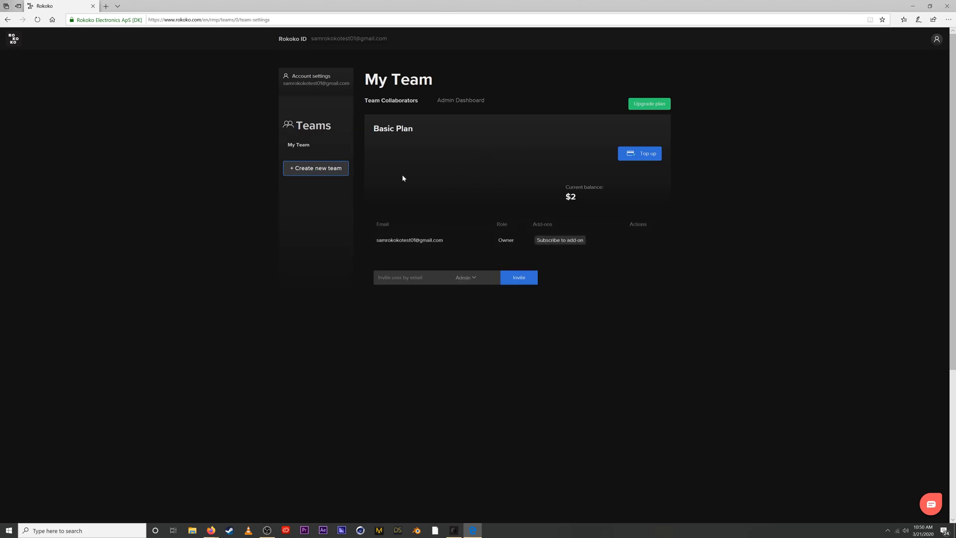
pyautogui.moveTo(460, 161)
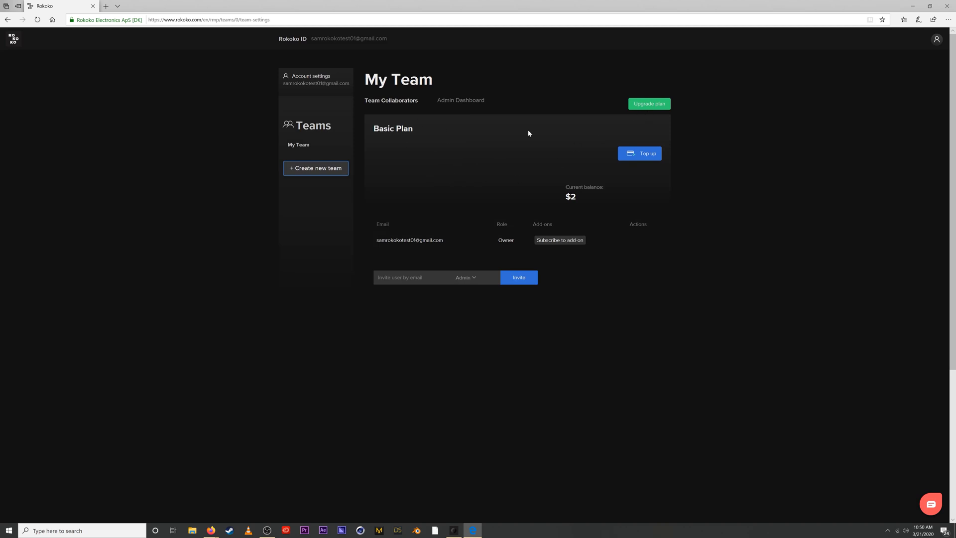
pyautogui.moveTo(656, 109)
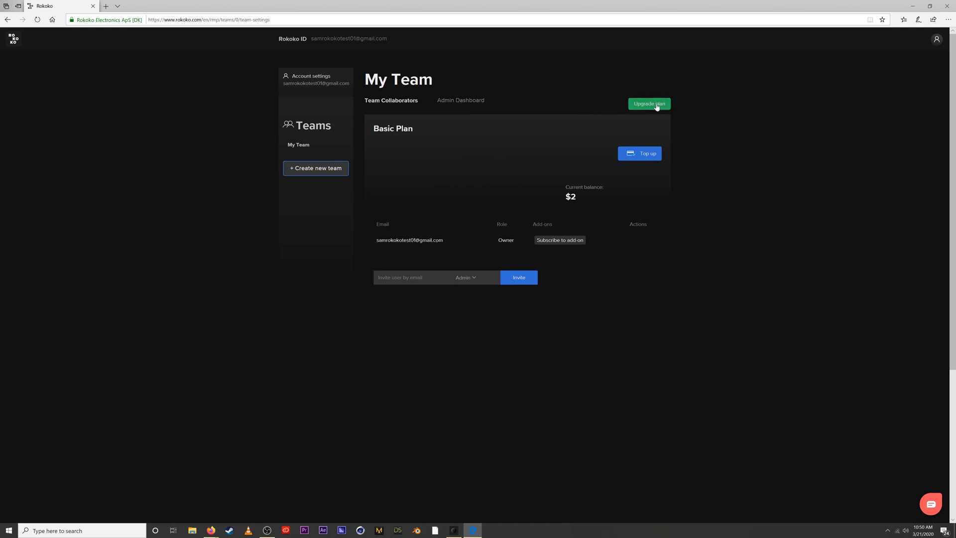
# Step: From My Team's page showing a $2 balance, reopen the team plan chooser
pyautogui.click(648, 104)
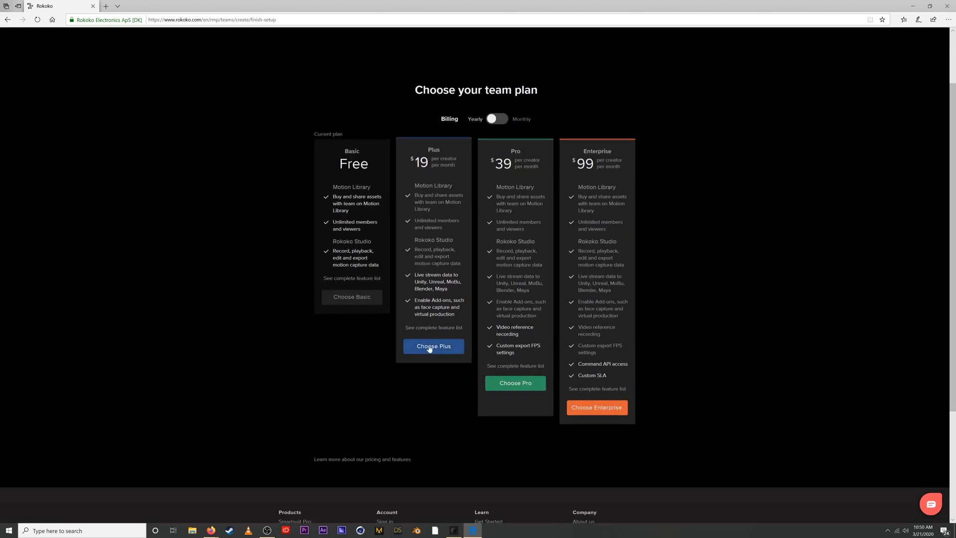
# Step: Choose Plus, add Face Capture and Virtual Production seats, and continue to the $1404 payment
pyautogui.click(434, 346)
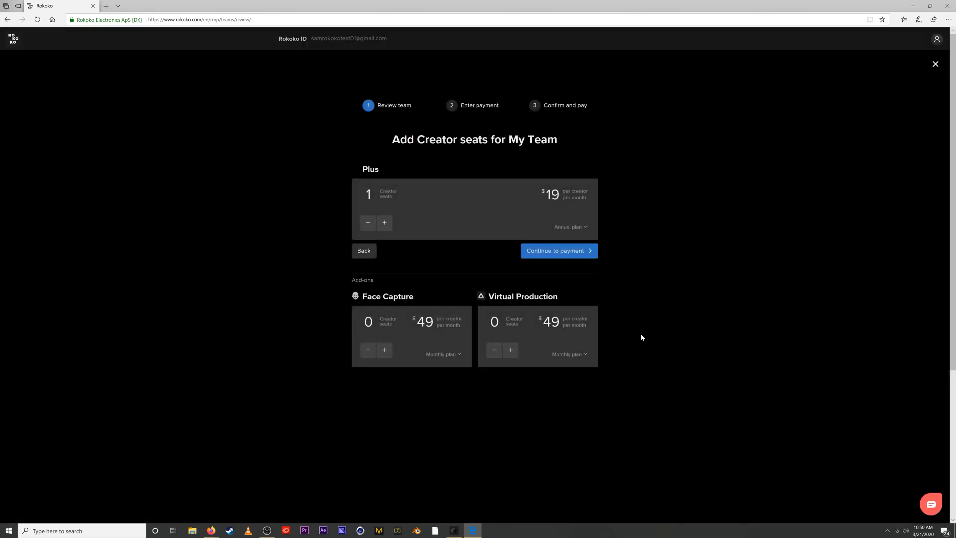
pyautogui.moveTo(478, 162)
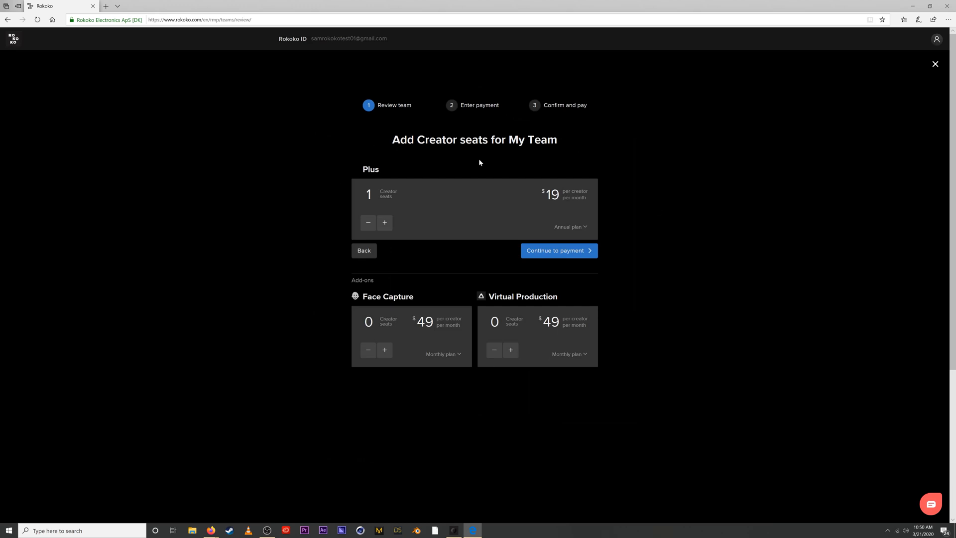
pyautogui.moveTo(406, 261)
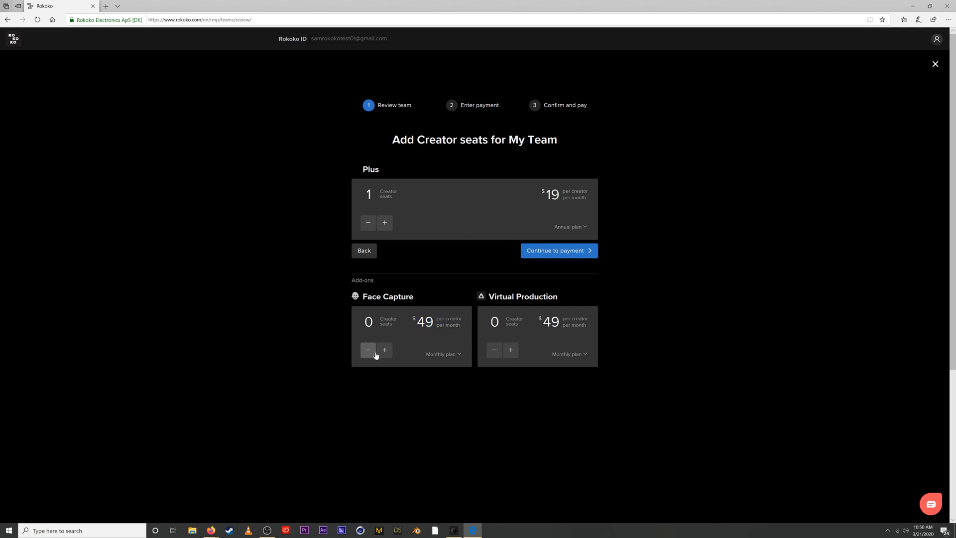
pyautogui.click(385, 350)
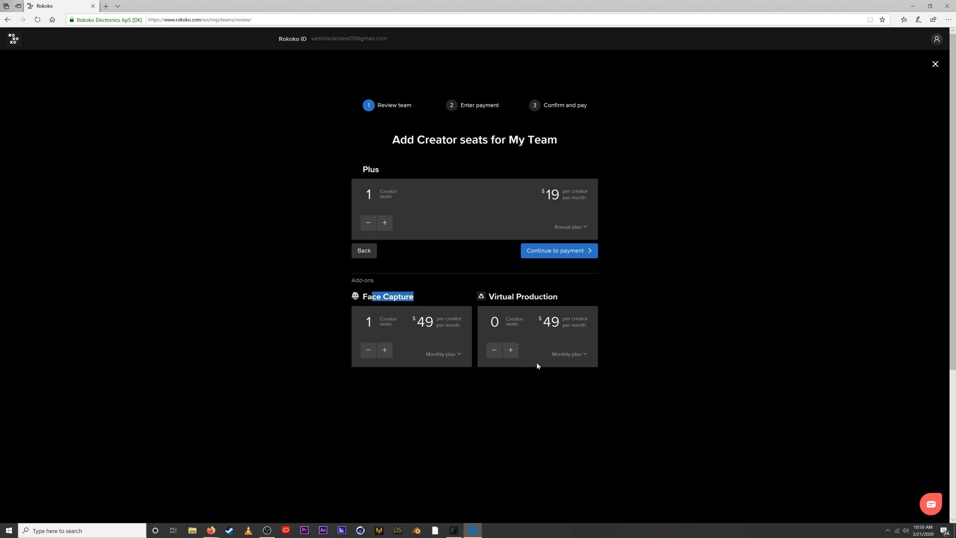
pyautogui.click(510, 349)
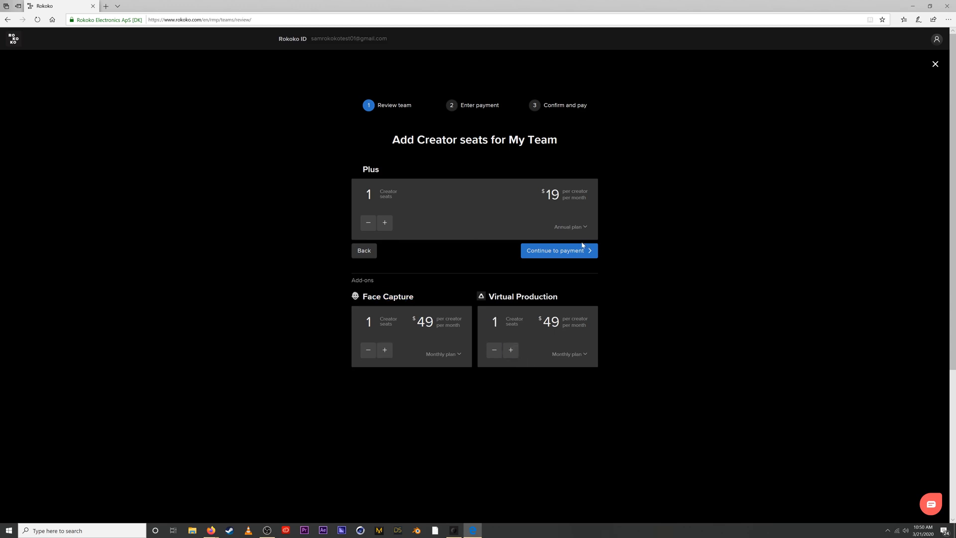
pyautogui.click(558, 250)
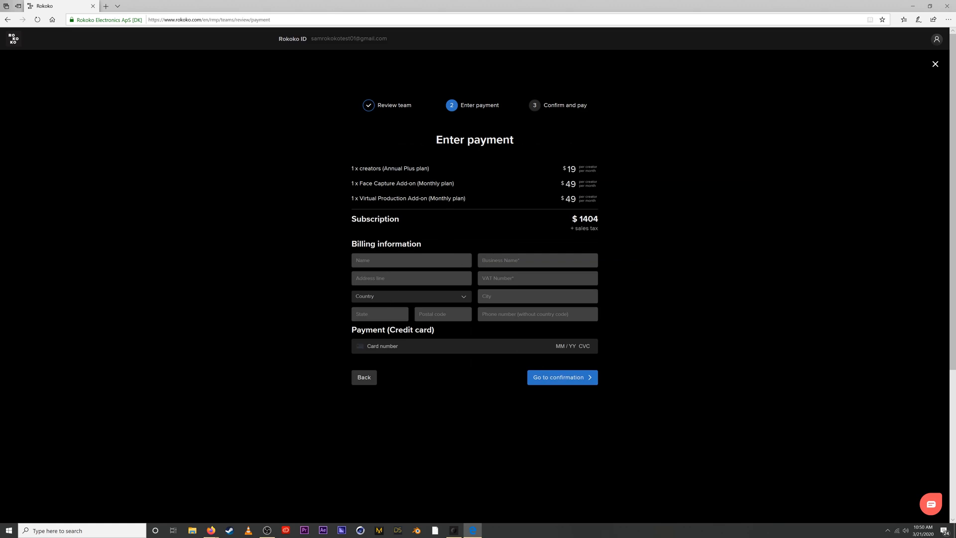
pyautogui.moveTo(616, 113)
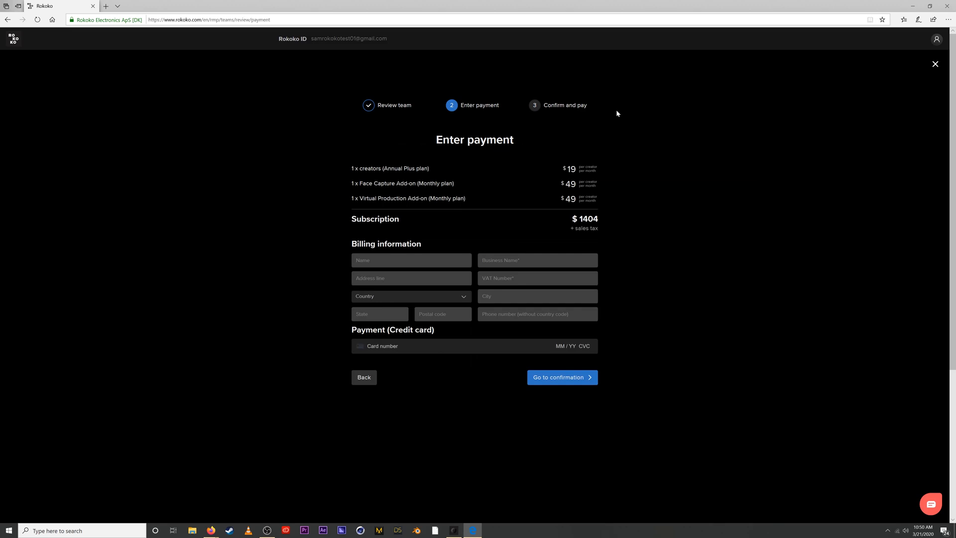
pyautogui.moveTo(924, 69)
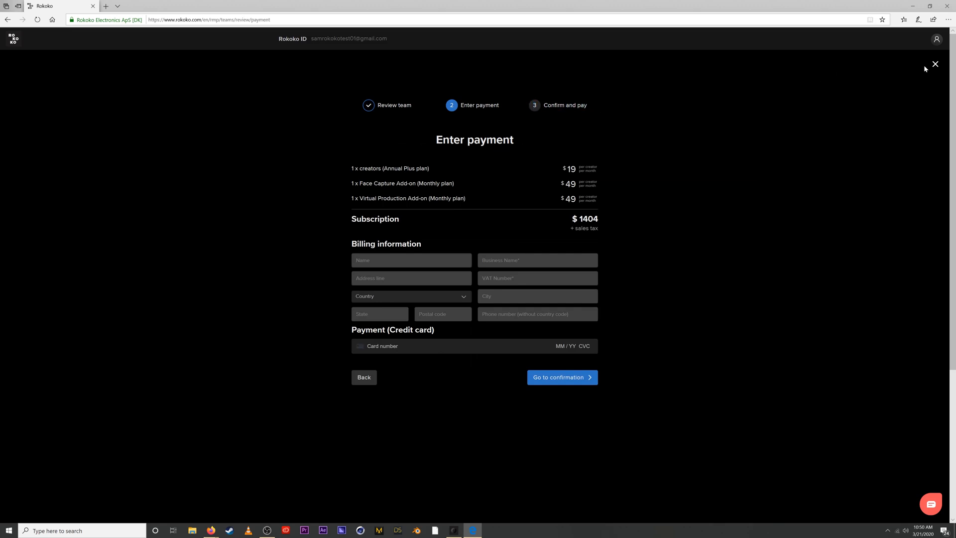
pyautogui.moveTo(909, 85)
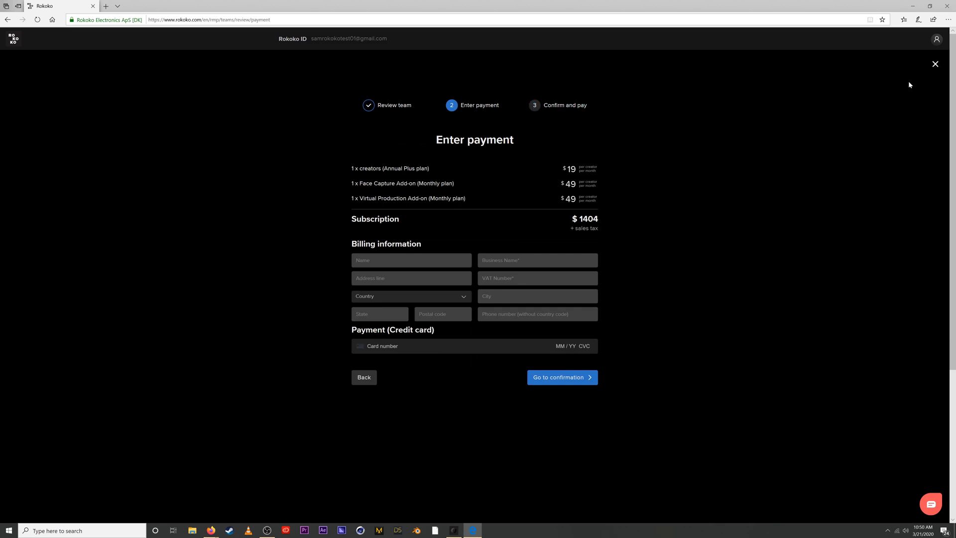
pyautogui.click(935, 63)
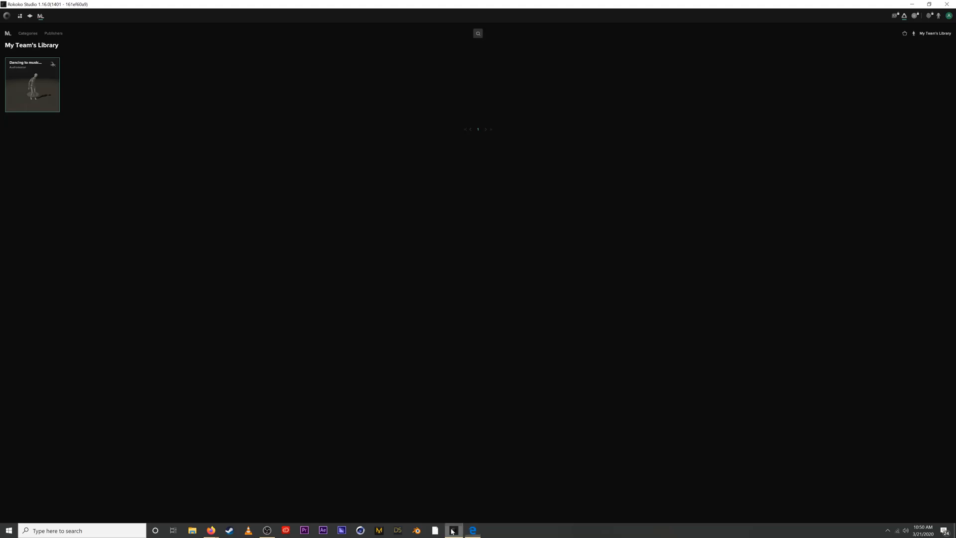
# Step: Back in Rokoko Studio, open the Dancing to music #2 tile from My Team's Library
pyautogui.click(32, 85)
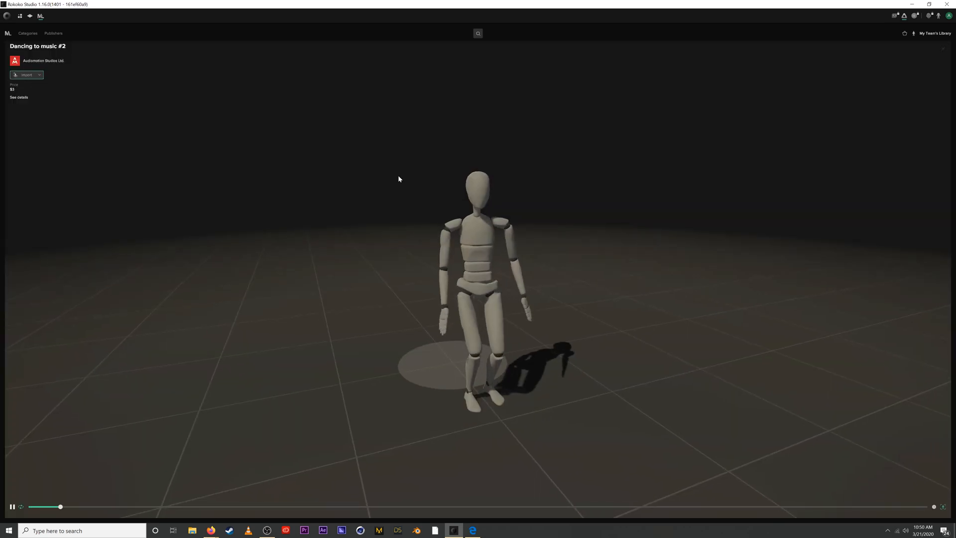